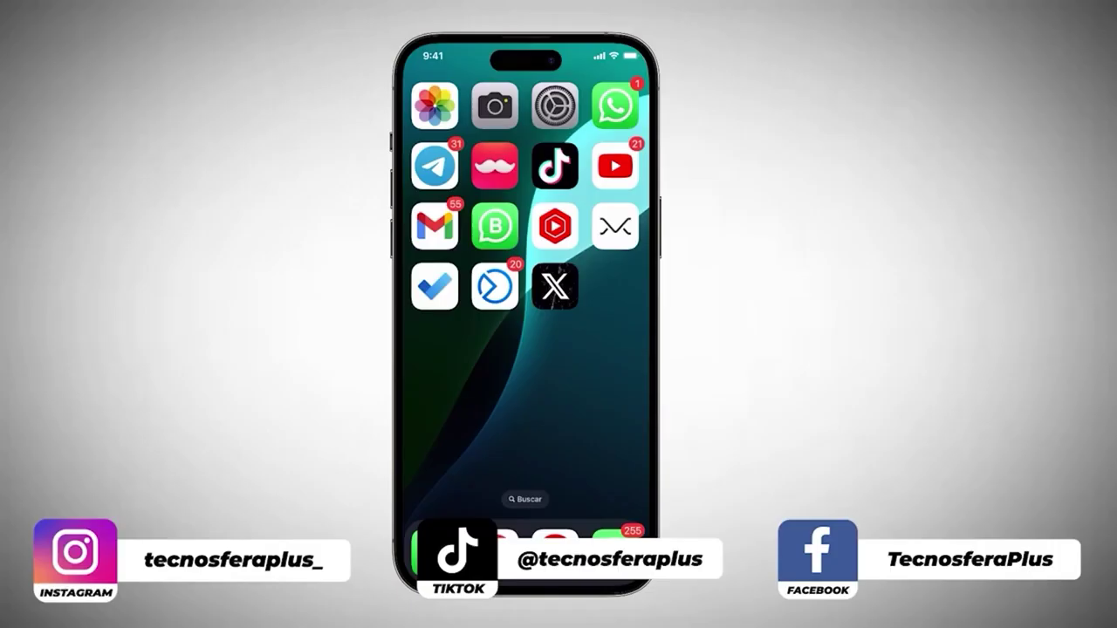
Launch Settings from the Home Screen after dismissing its quick-action menu.
{"action": "left_click", "coordinate": [553, 103]}
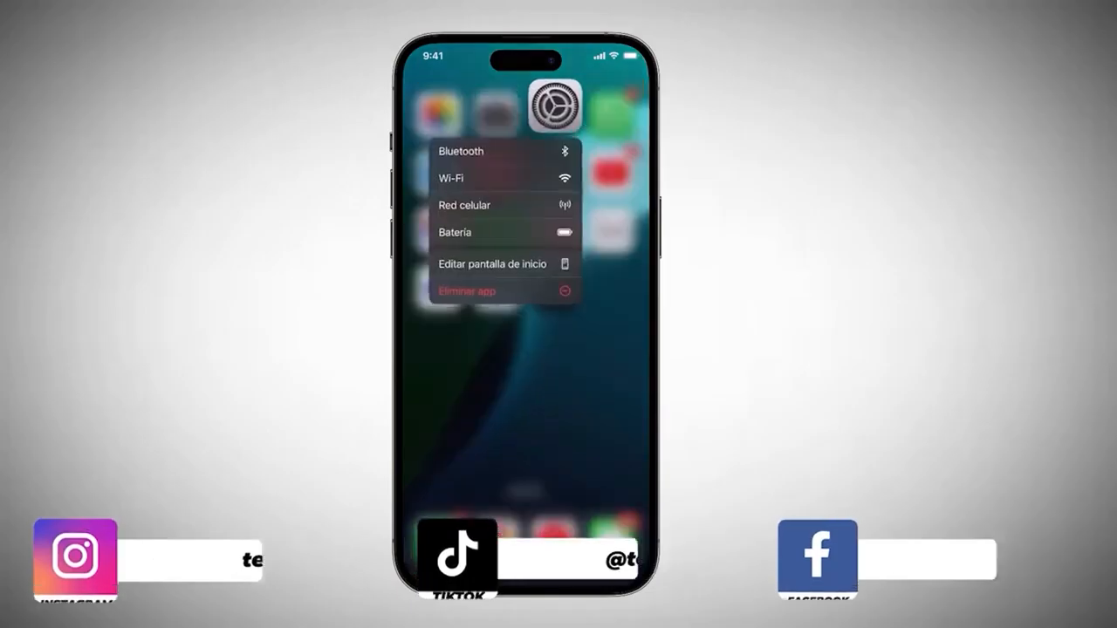
{"action": "left_click", "coordinate": [554, 107]}
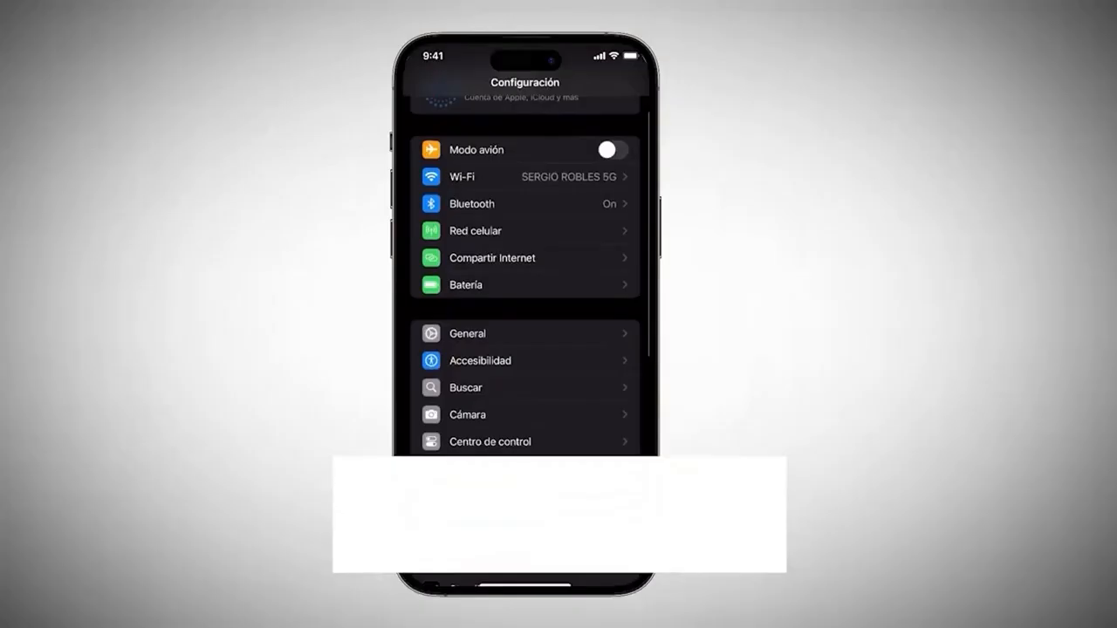
Go to General and open Actualización de software, showing iOS 18.0 up to date.
{"action": "scroll", "scroll_direction": "down", "scroll_amount": 3}
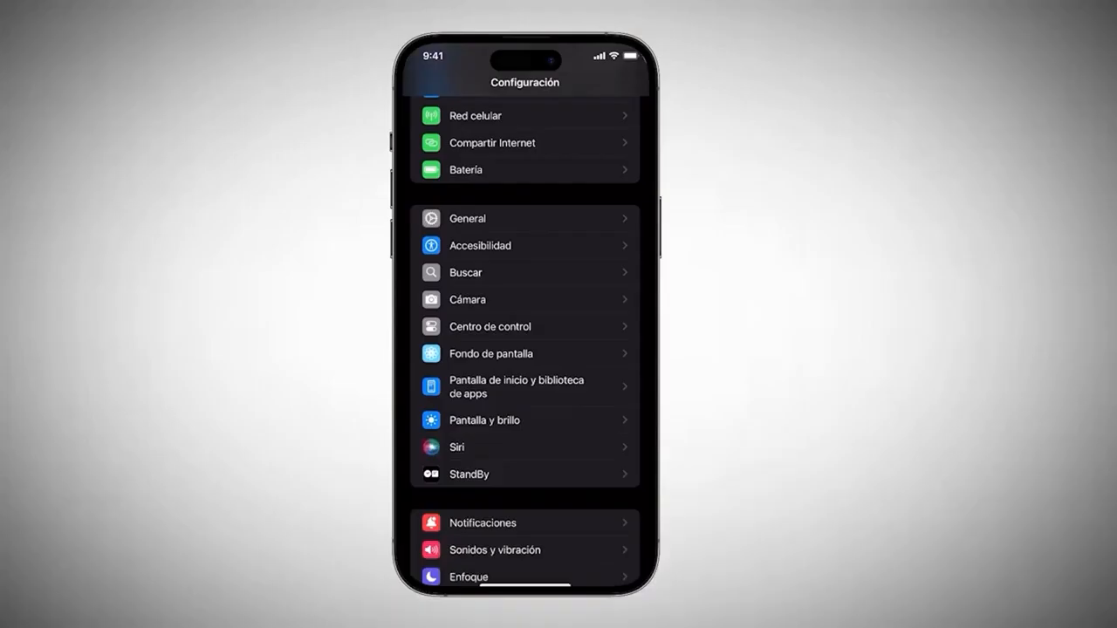
{"action": "scroll", "scroll_direction": "down", "scroll_amount": 3}
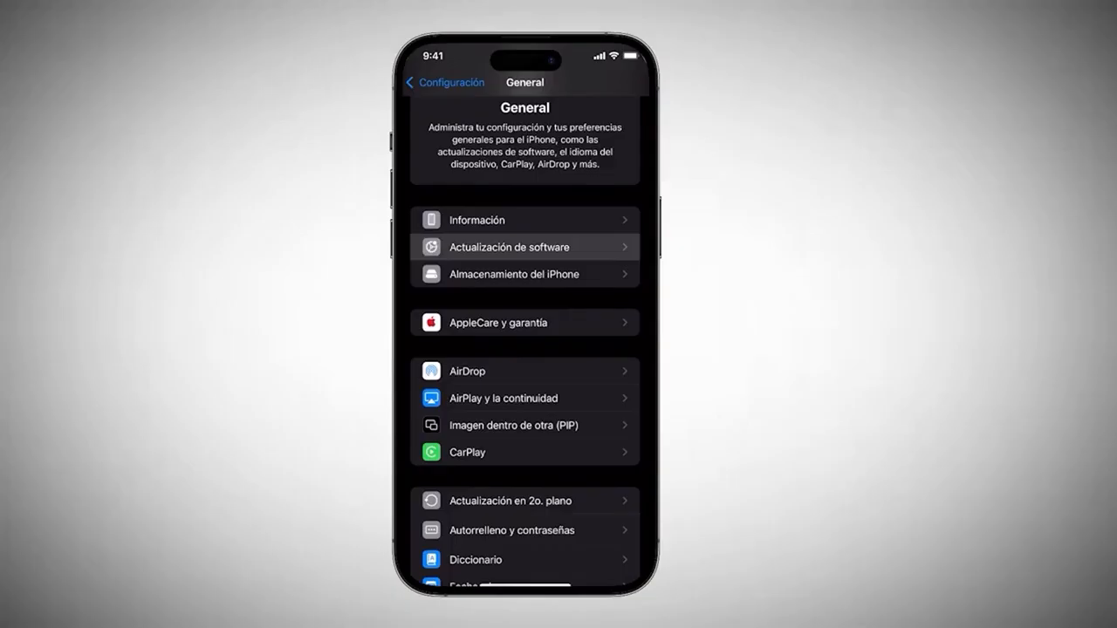
{"action": "left_click", "coordinate": [513, 247]}
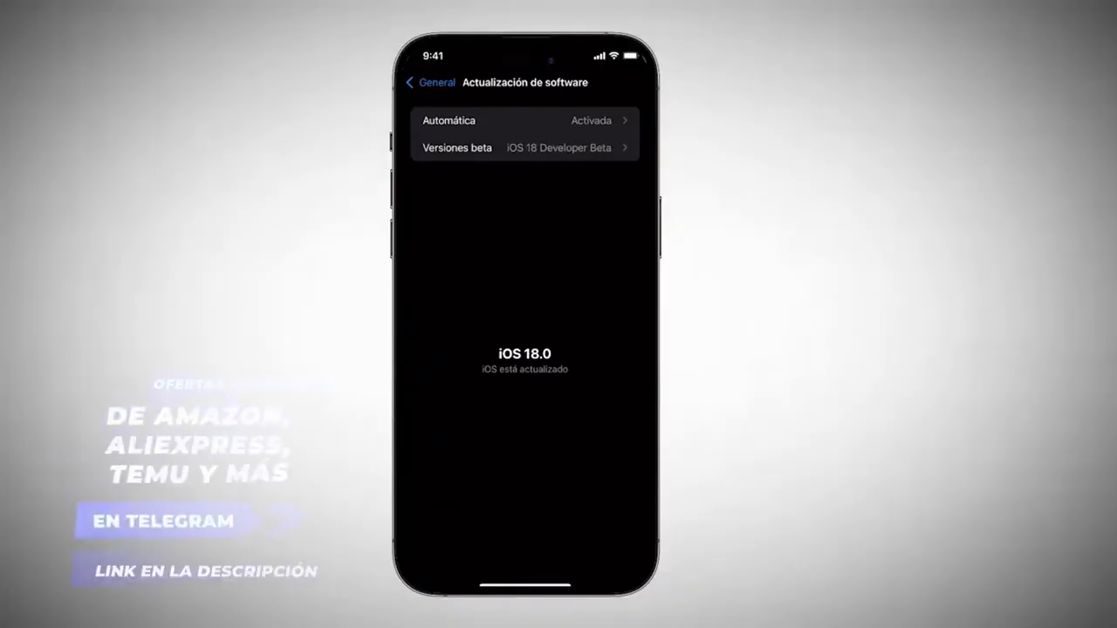
Set Versiones beta to Desactivada to stop iOS 18 Developer Beta updates.
{"action": "left_click", "coordinate": [523, 147]}
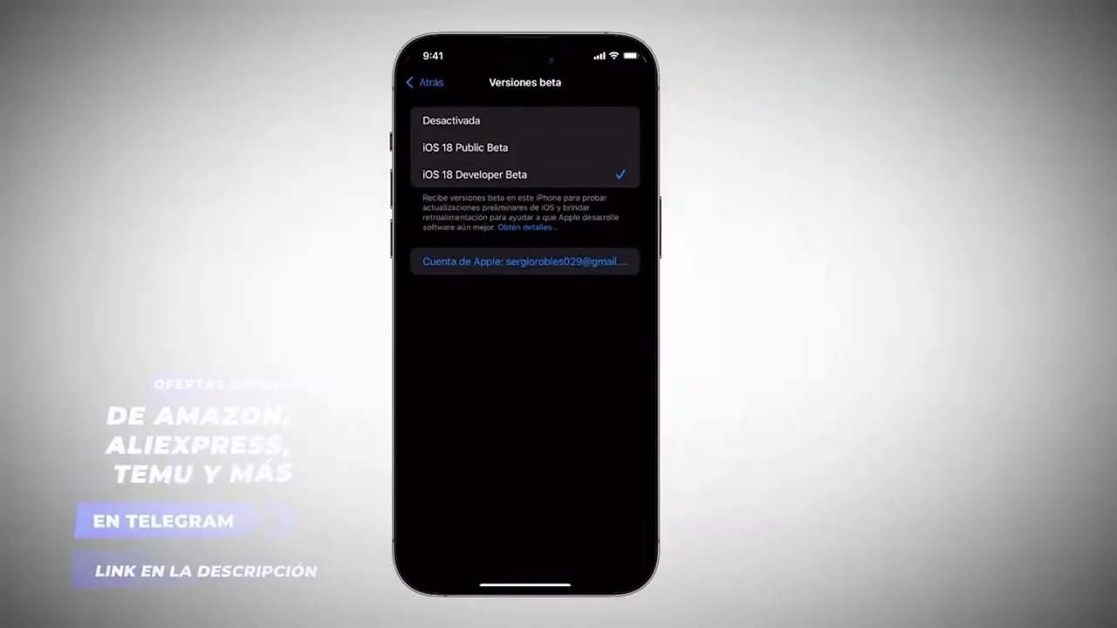
{"action": "left_click", "coordinate": [412, 80]}
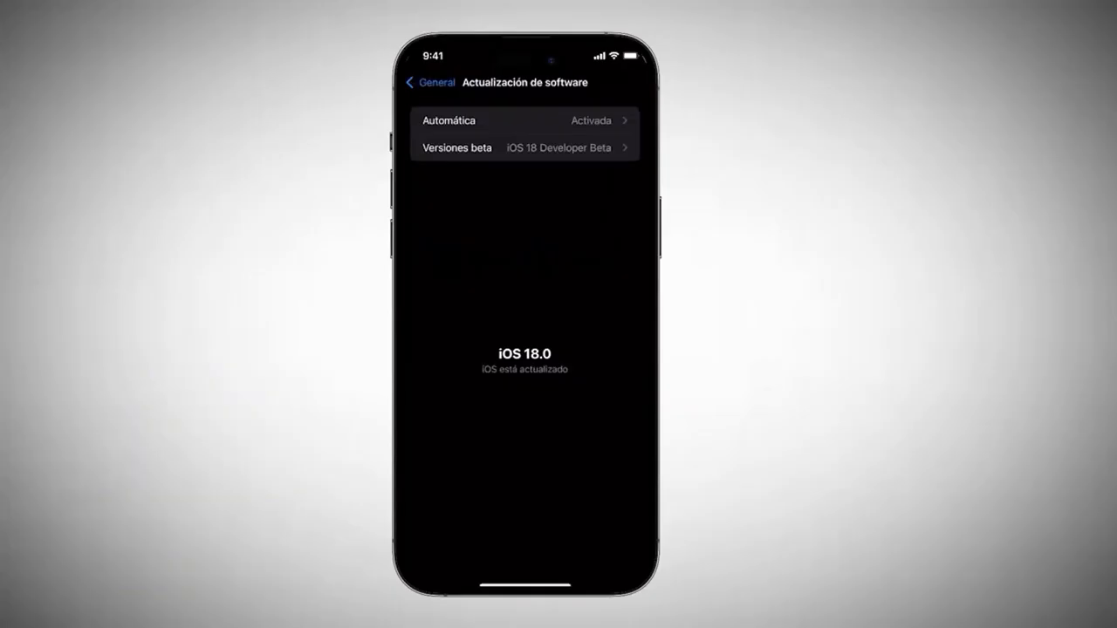
{"action": "left_click", "coordinate": [525, 147]}
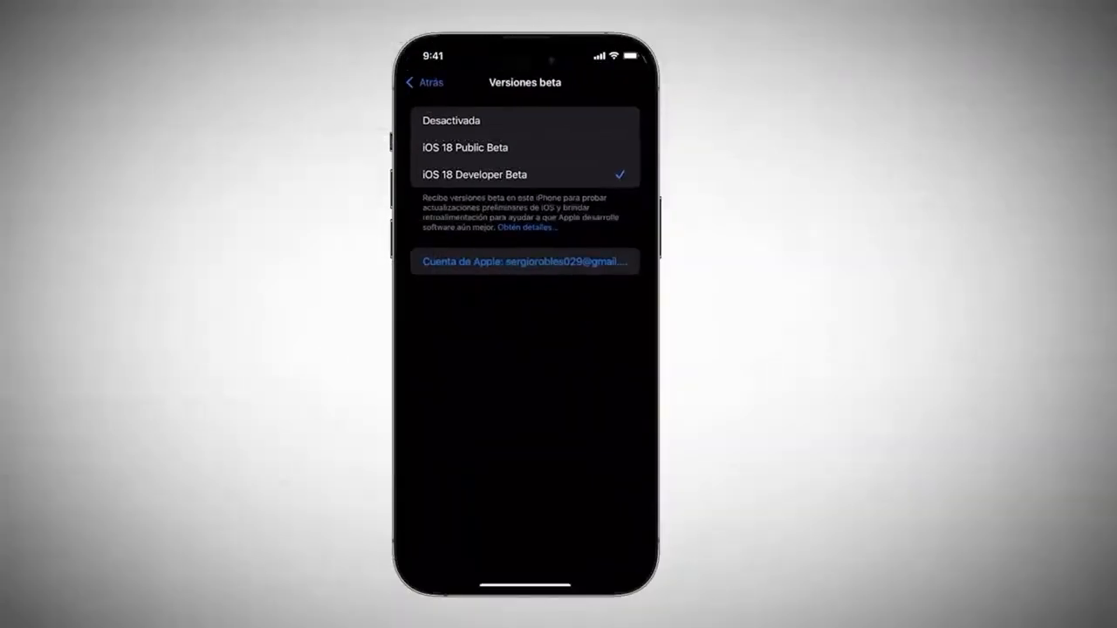
{"action": "left_click", "coordinate": [425, 81]}
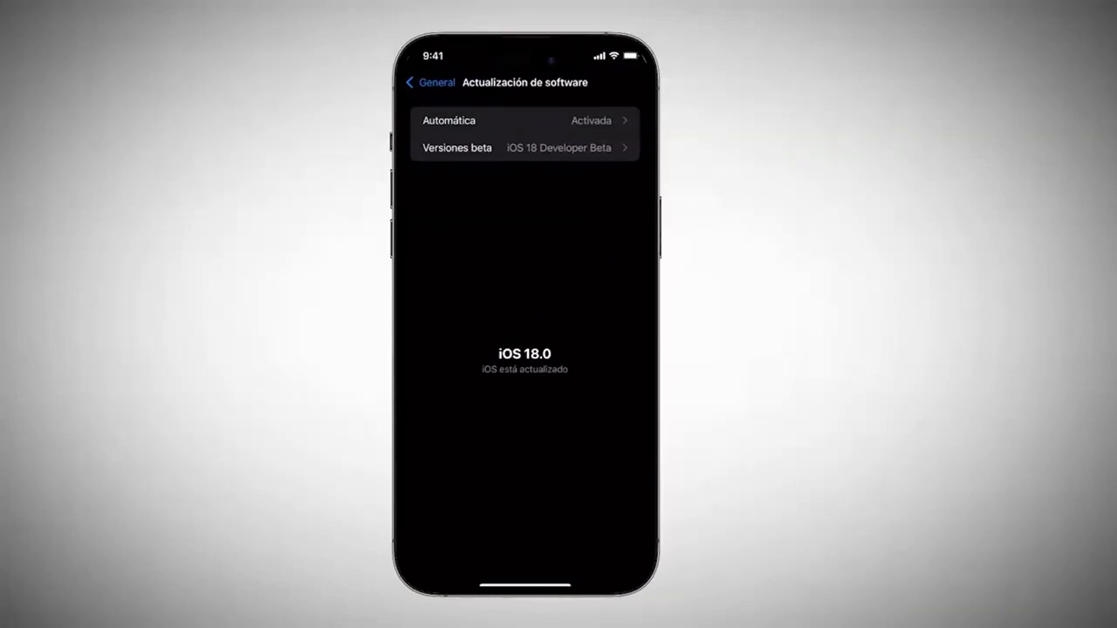
{"action": "left_click", "coordinate": [523, 148]}
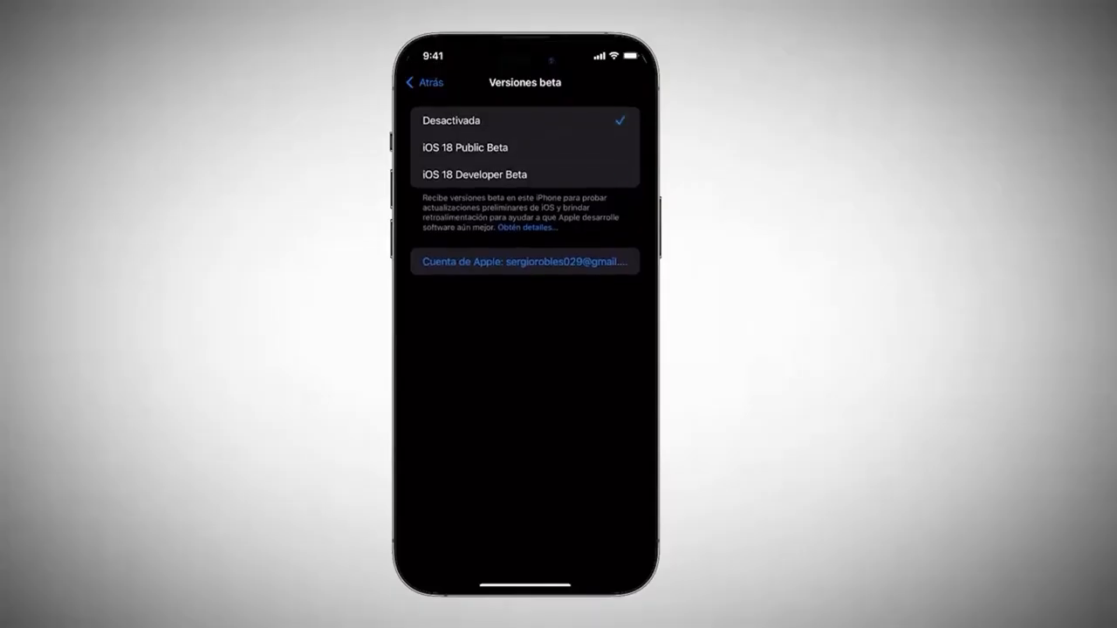
{"action": "left_click", "coordinate": [422, 82]}
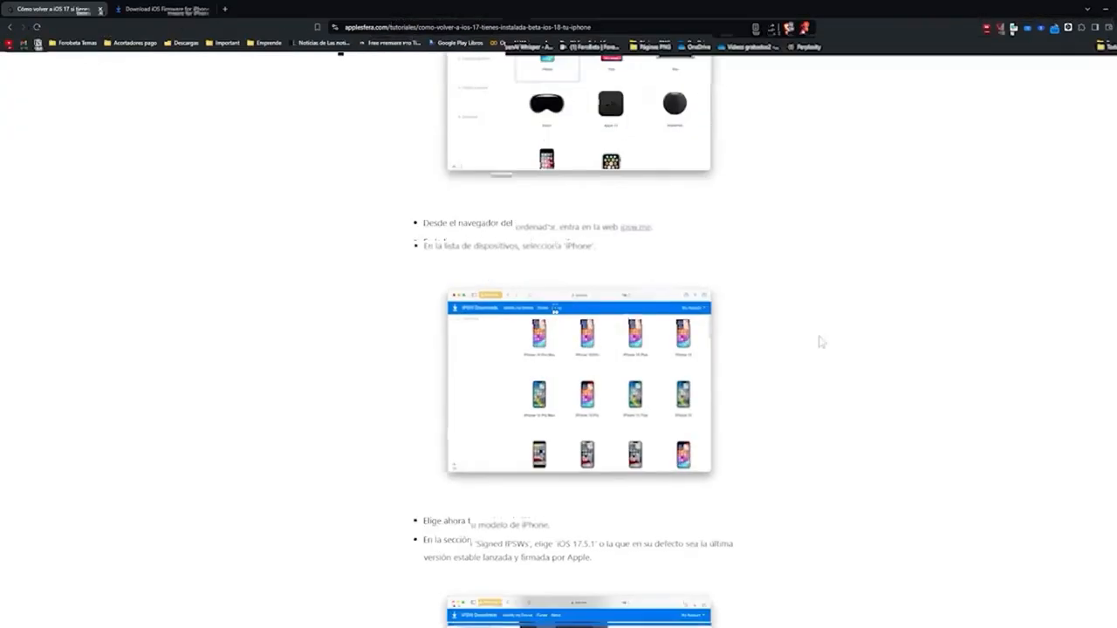
Scroll the Applesfera downgrade guide to its steps and follow the ipsw.me link.
{"action": "scroll", "scroll_direction": "up", "scroll_amount": 3}
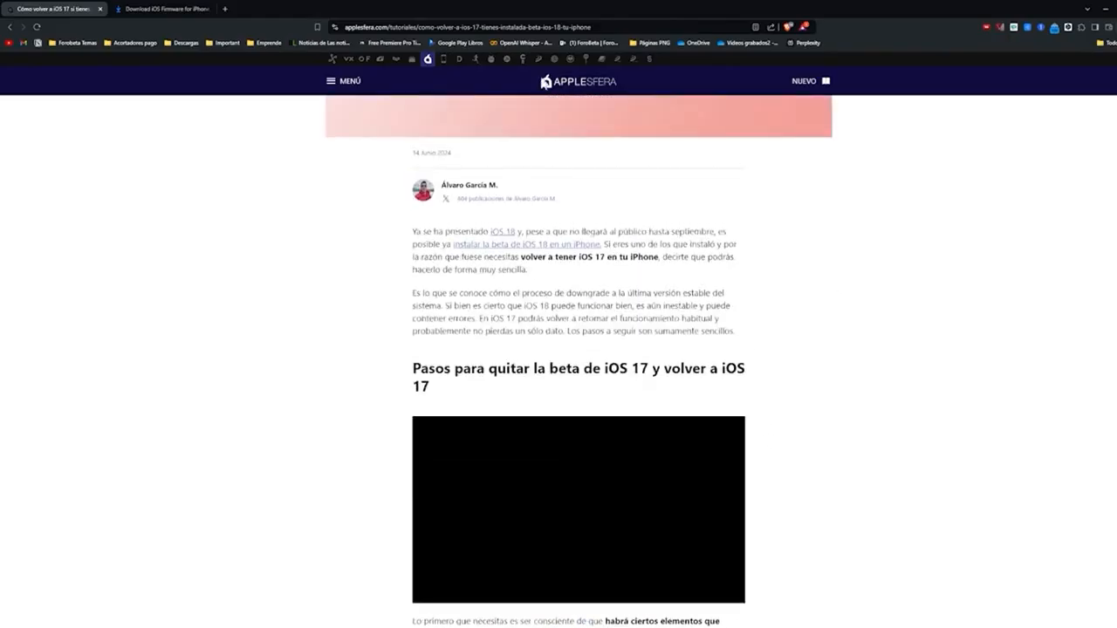
{"action": "scroll", "scroll_direction": "down", "scroll_amount": 3}
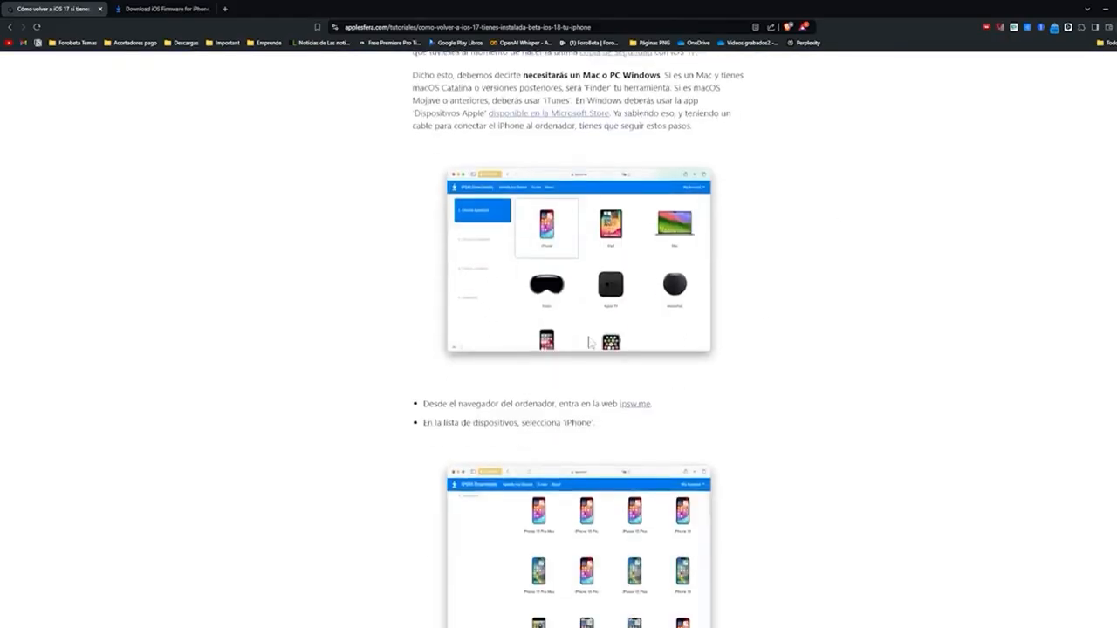
{"action": "scroll", "scroll_direction": "down", "scroll_amount": 3}
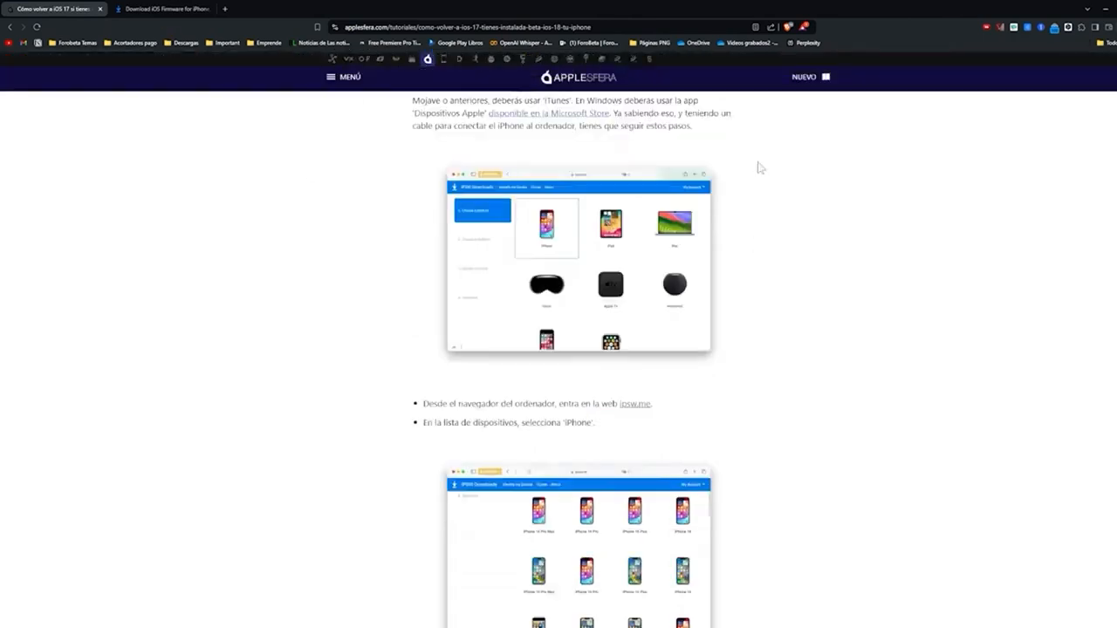
{"action": "scroll", "scroll_direction": "down", "scroll_amount": 3}
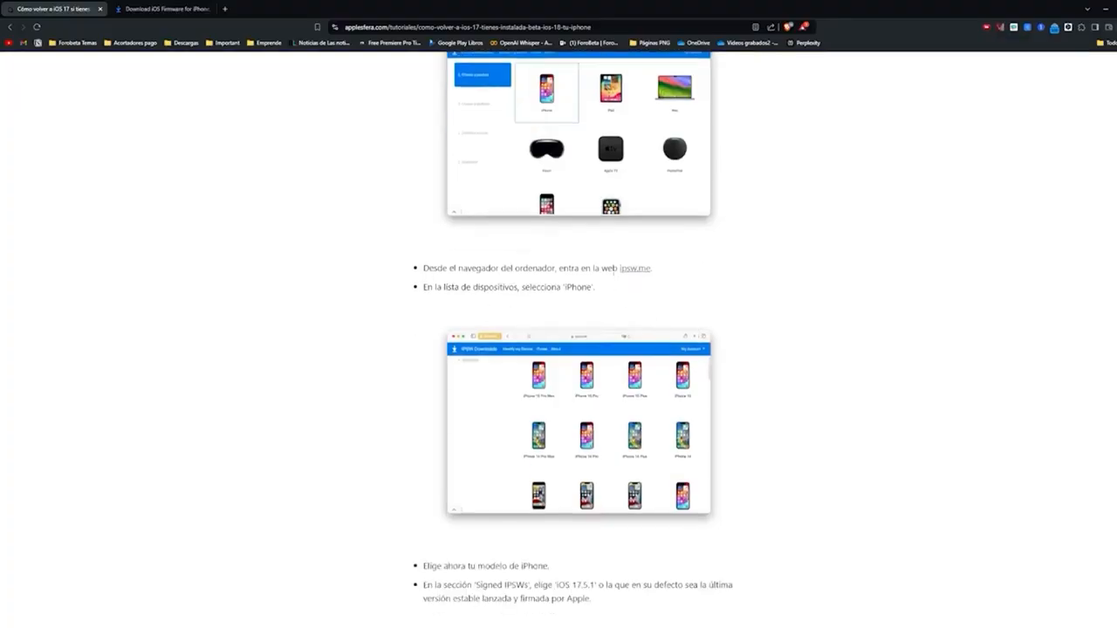
{"action": "left_click", "coordinate": [166, 12]}
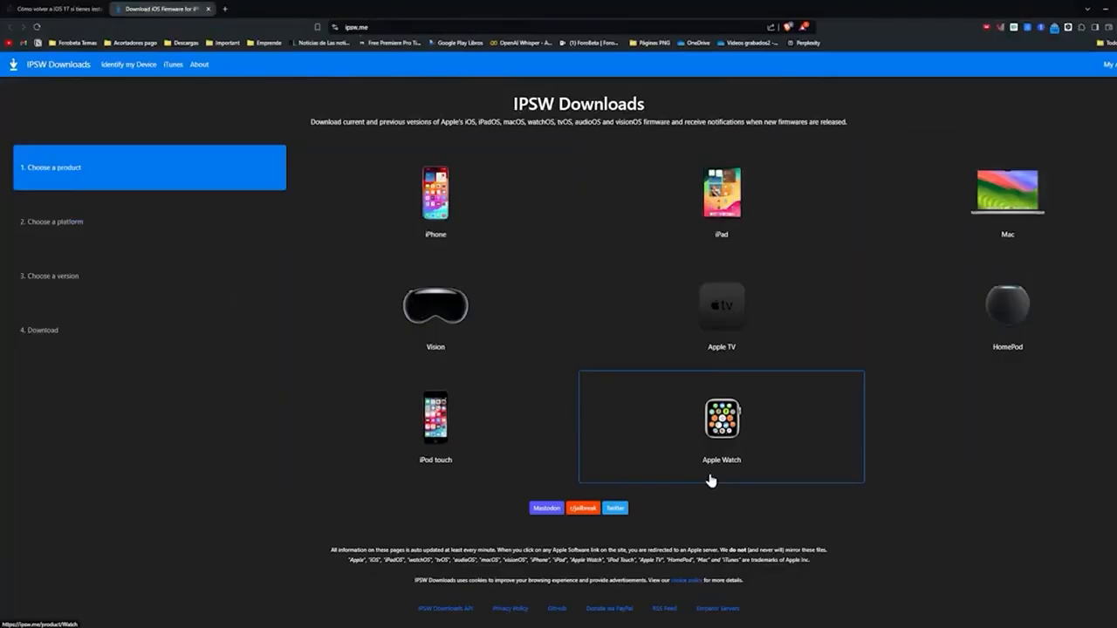
Choose iPhone, then pick iPhone 11 Pro Max from the device grid.
{"action": "left_click", "coordinate": [435, 194]}
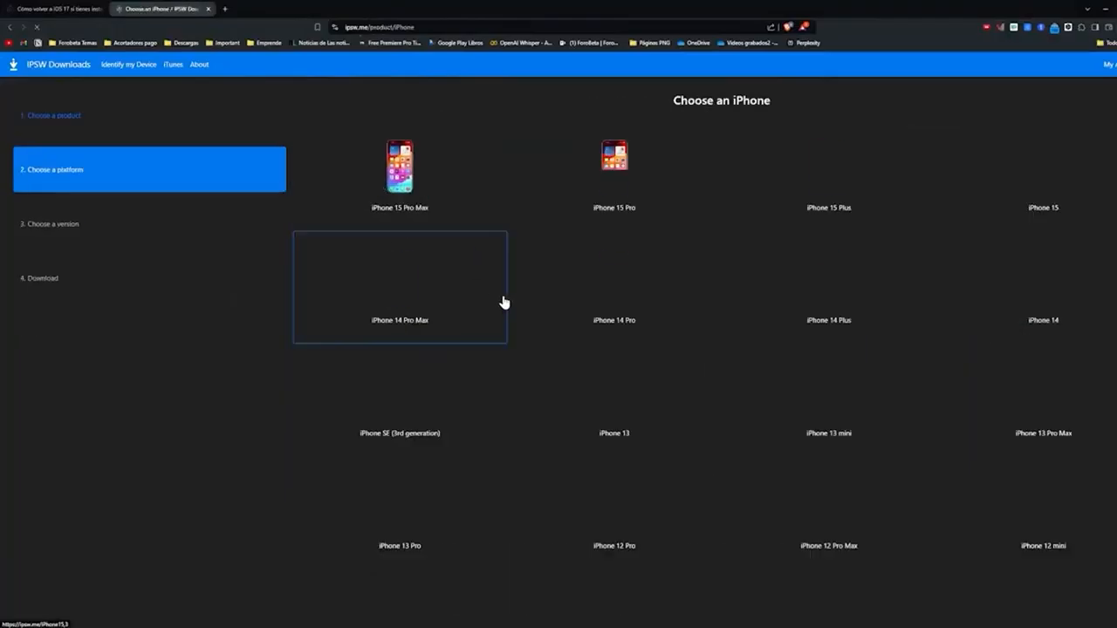
{"action": "scroll", "scroll_direction": "down", "scroll_amount": 3}
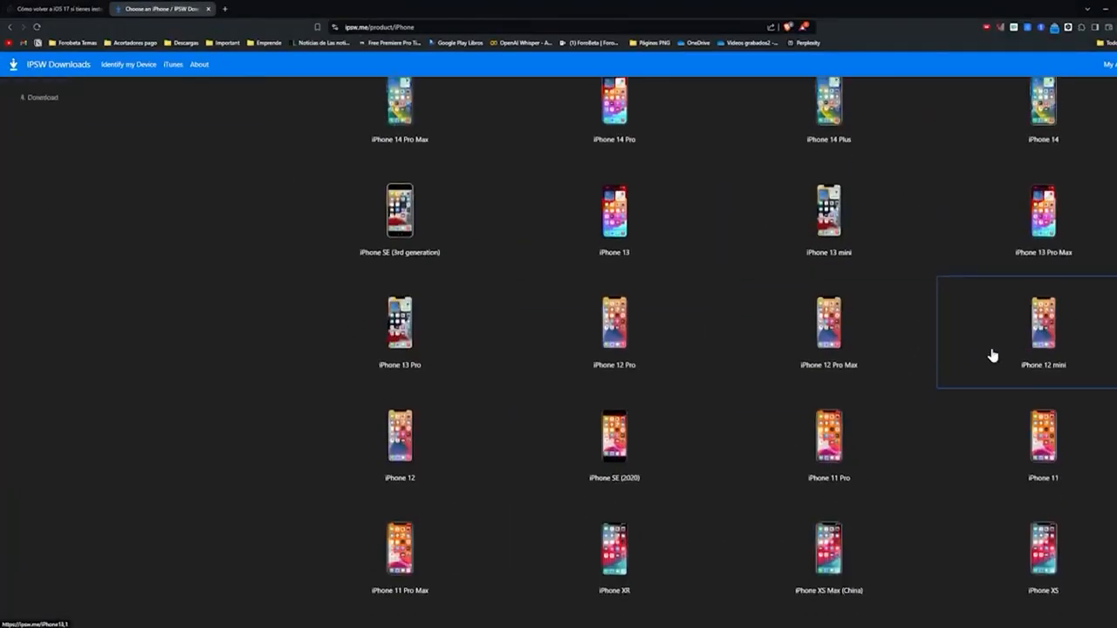
{"action": "scroll", "scroll_direction": "down", "scroll_amount": 3}
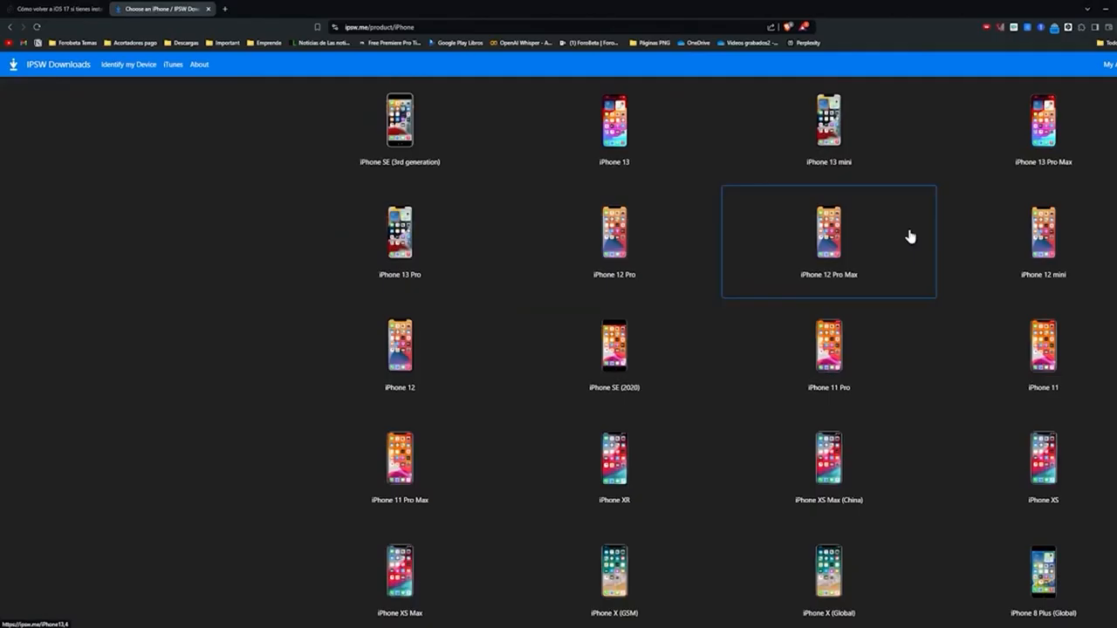
{"action": "scroll", "scroll_direction": "down", "scroll_amount": 3}
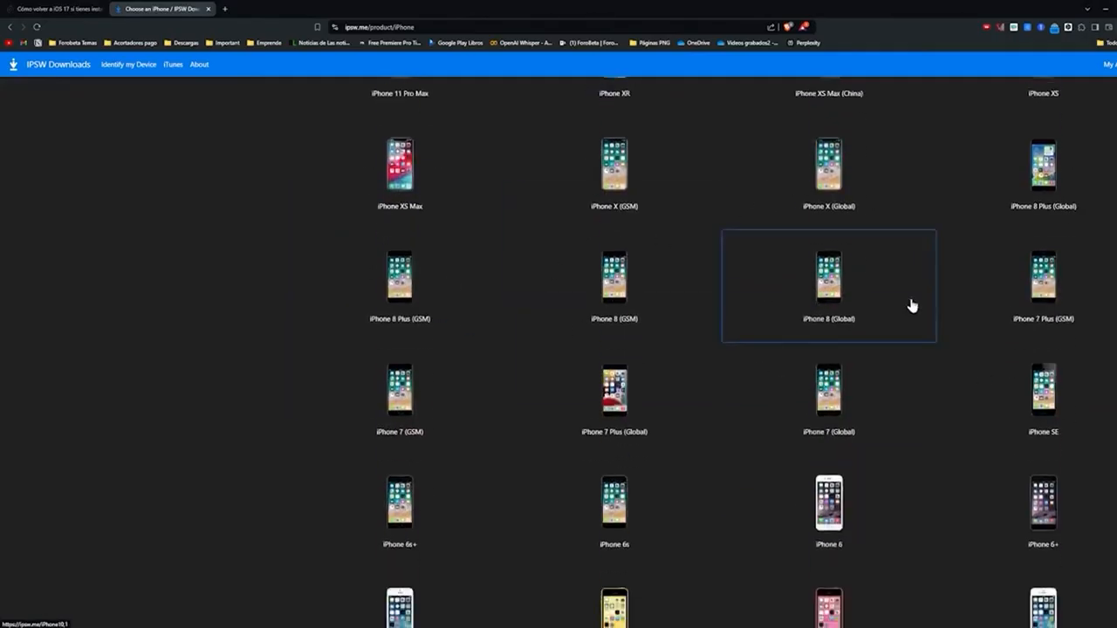
{"action": "scroll", "scroll_direction": "up", "scroll_amount": 3}
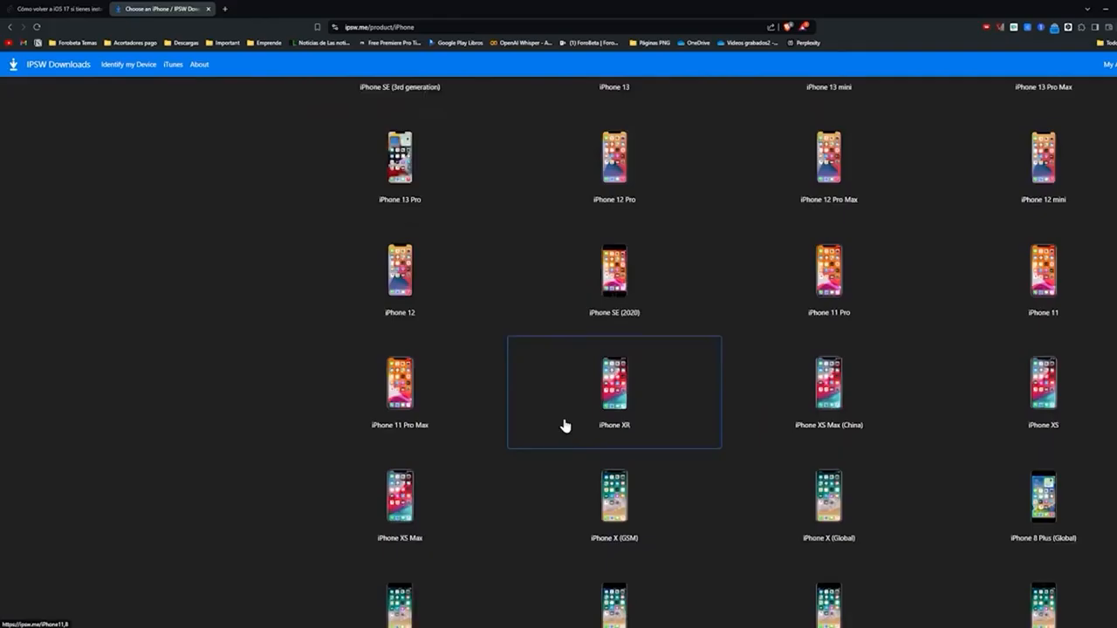
{"action": "scroll", "scroll_direction": "down", "scroll_amount": 3}
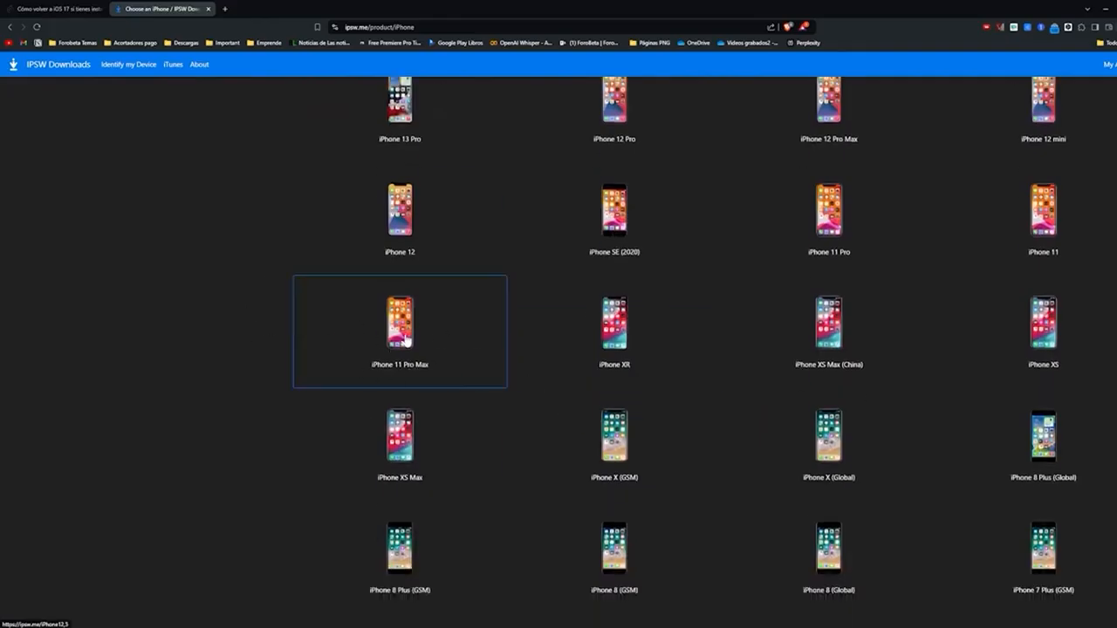
{"action": "left_click", "coordinate": [400, 327]}
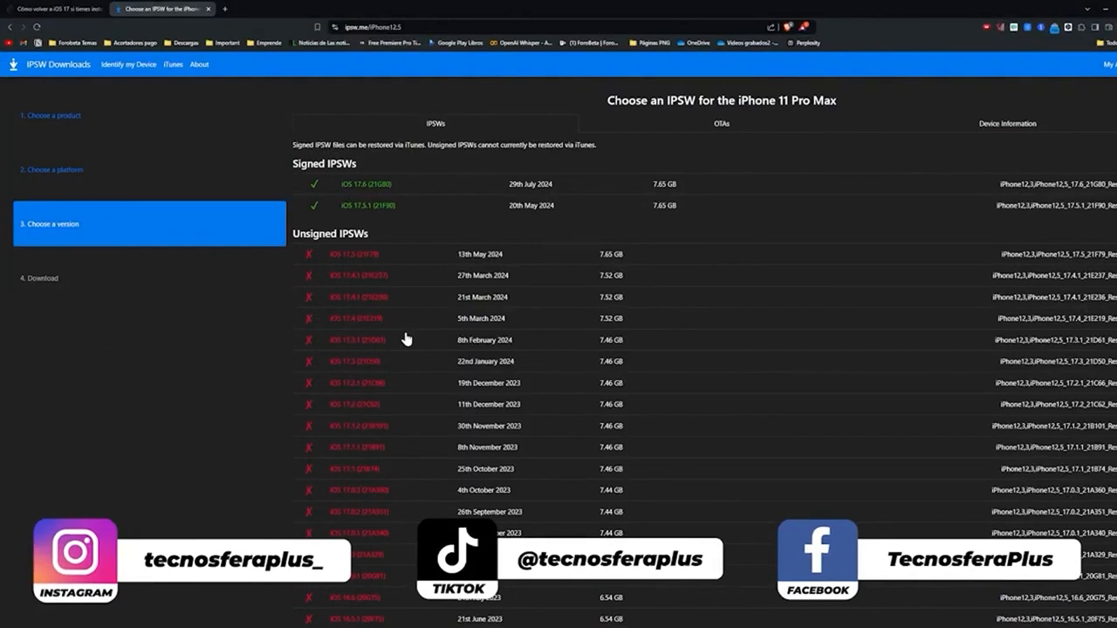
{"action": "mouse_move", "coordinate": [396, 194]}
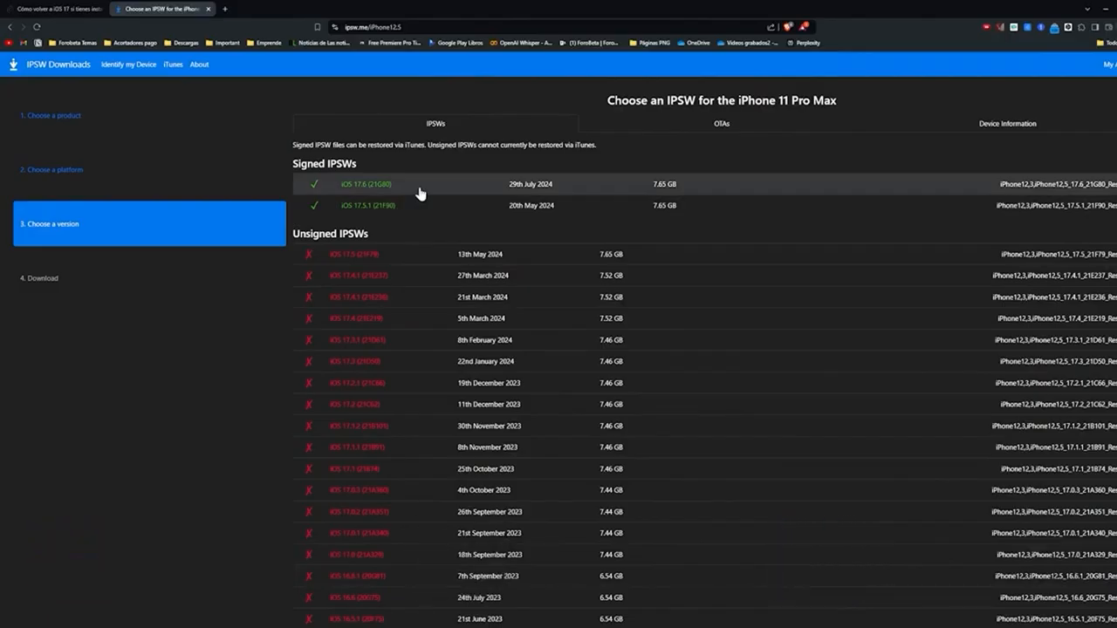
{"action": "mouse_move", "coordinate": [406, 189]}
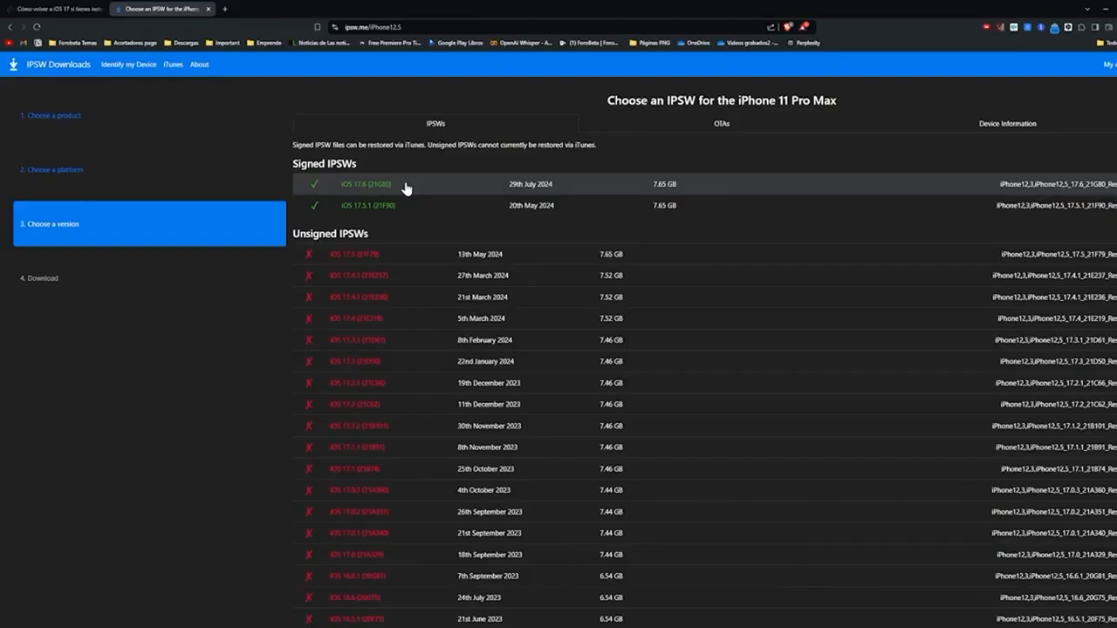
Select signed iOS 17.6 (21G80) from the iPhone 11 Pro Max firmware list.
{"action": "left_click", "coordinate": [48, 11]}
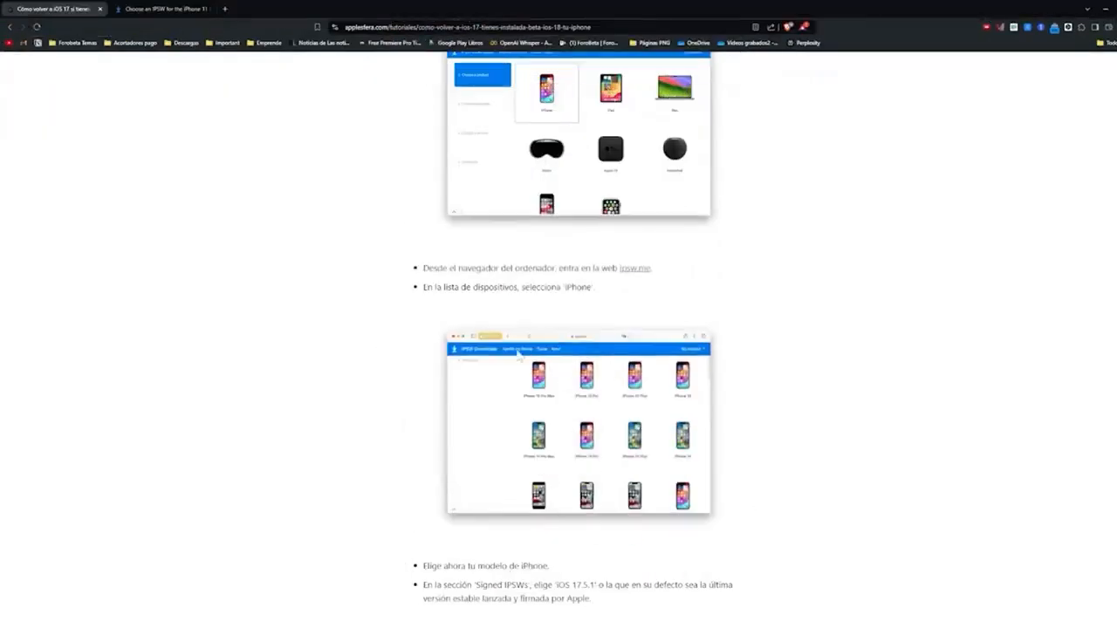
Review Applesfera's download and restore steps, then return to the iPhone 11 Pro Max firmware tab.
{"action": "scroll", "scroll_direction": "down", "scroll_amount": 3}
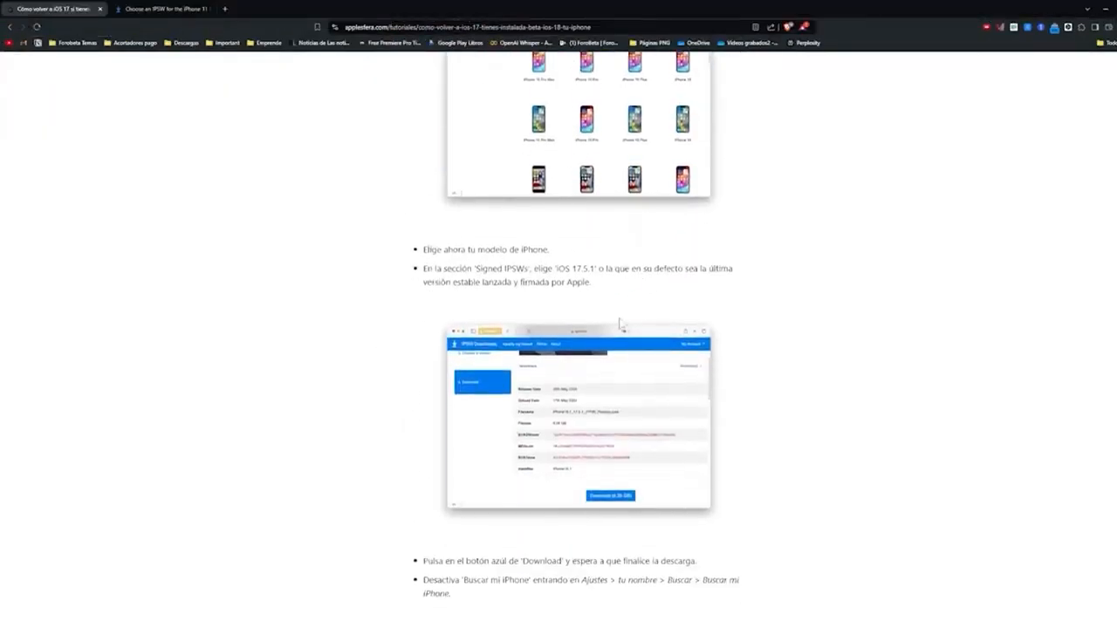
{"action": "scroll", "scroll_direction": "down", "scroll_amount": 3}
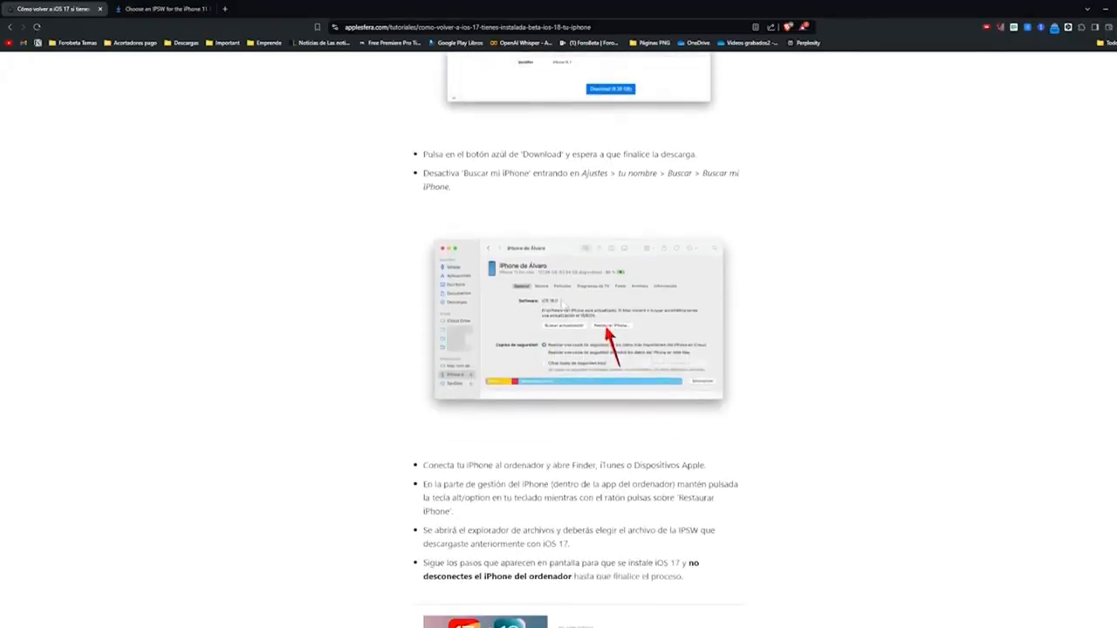
{"action": "left_click", "coordinate": [166, 10]}
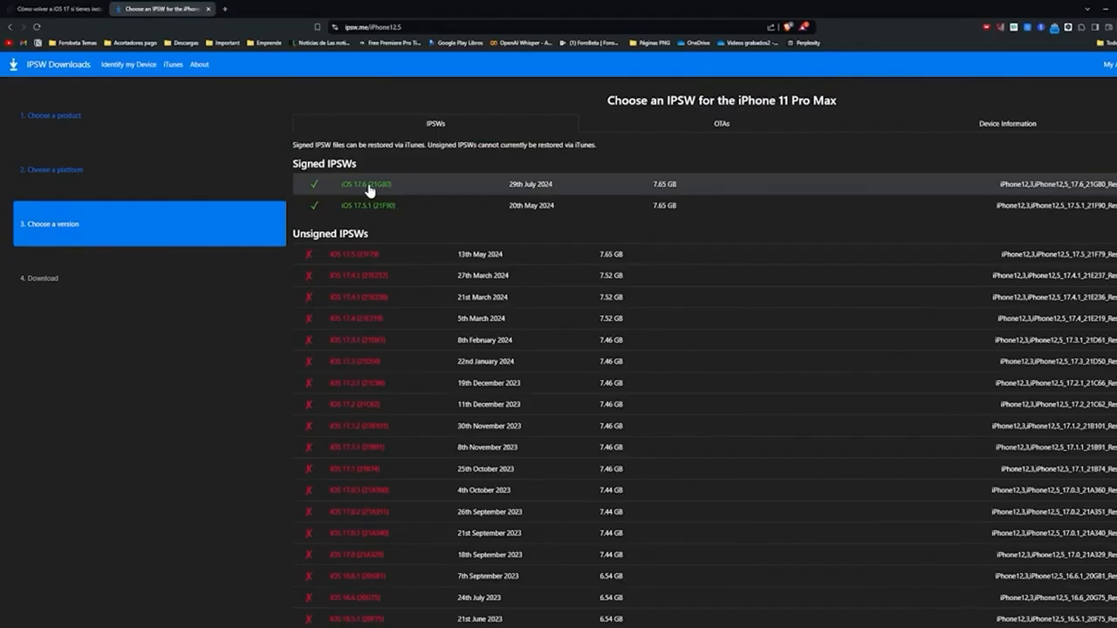
Open iOS 17.6 (21G80), download it (7.65 GB), and scroll to the restore instructions.
{"action": "left_click", "coordinate": [365, 184]}
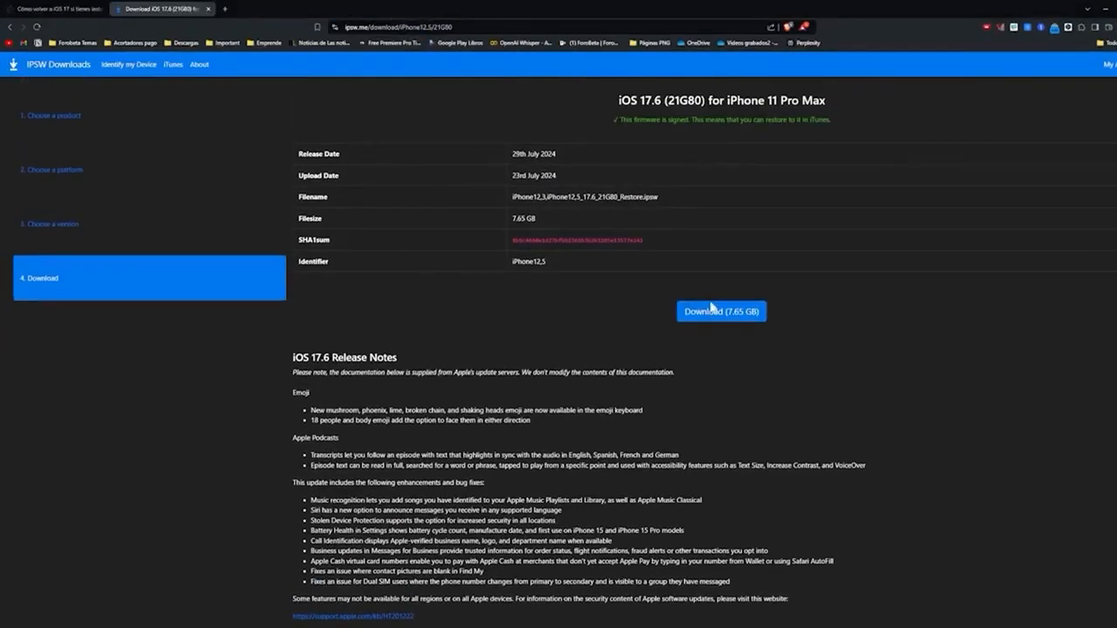
{"action": "left_click", "coordinate": [721, 311]}
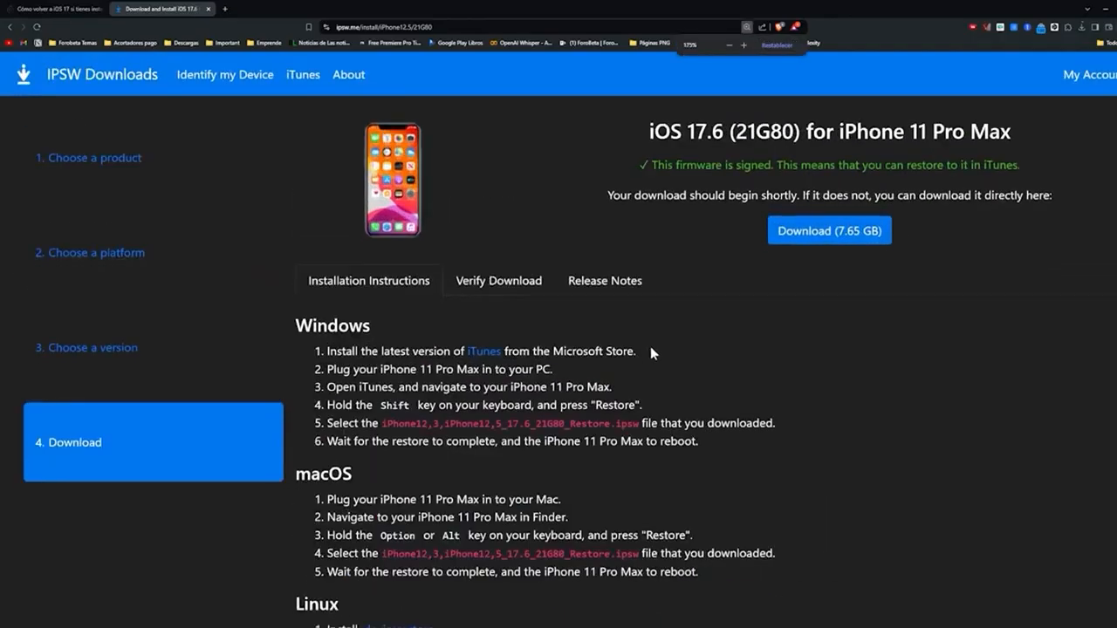
{"action": "scroll", "scroll_direction": "down", "scroll_amount": 3}
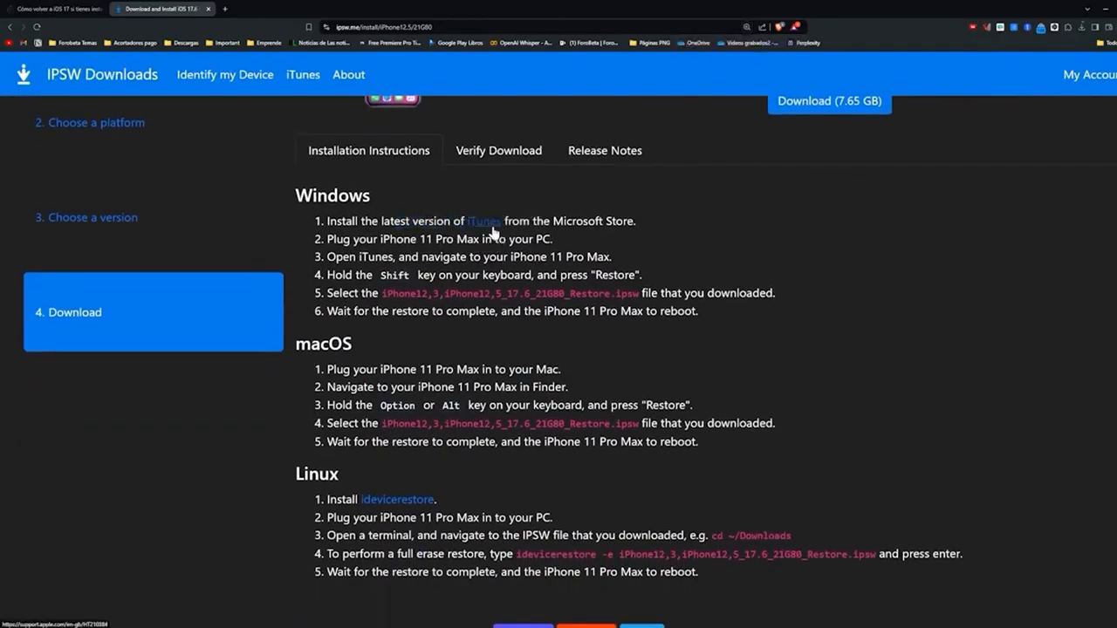
Open Apple's Download iTunes for Windows page, then return to ipsw.me's instructions.
{"action": "left_click", "coordinate": [484, 220]}
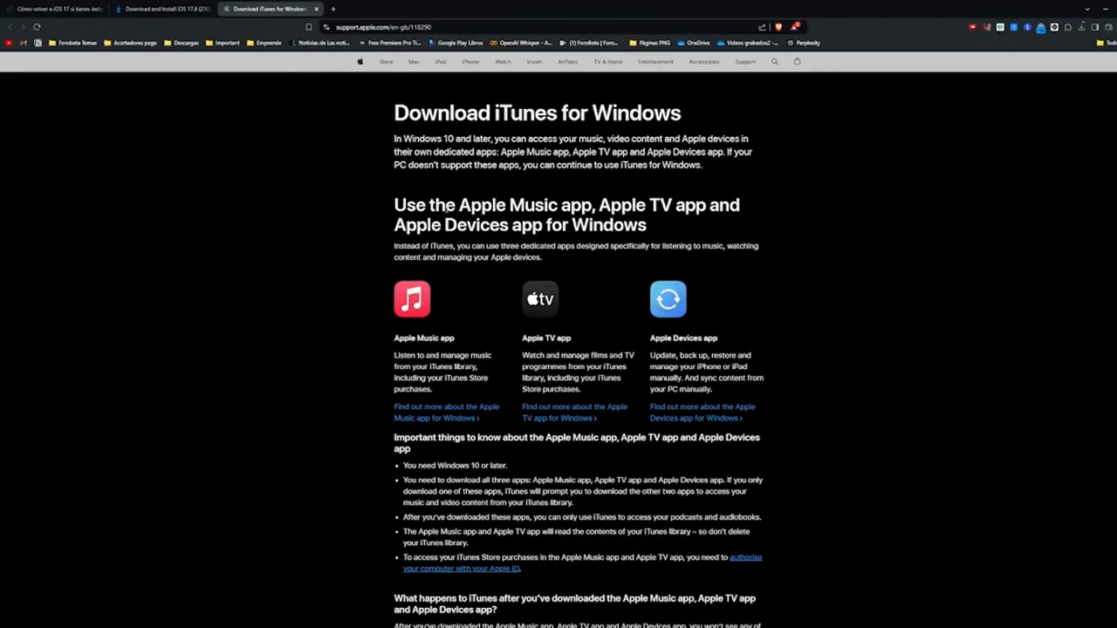
{"action": "scroll", "scroll_direction": "down", "scroll_amount": 3}
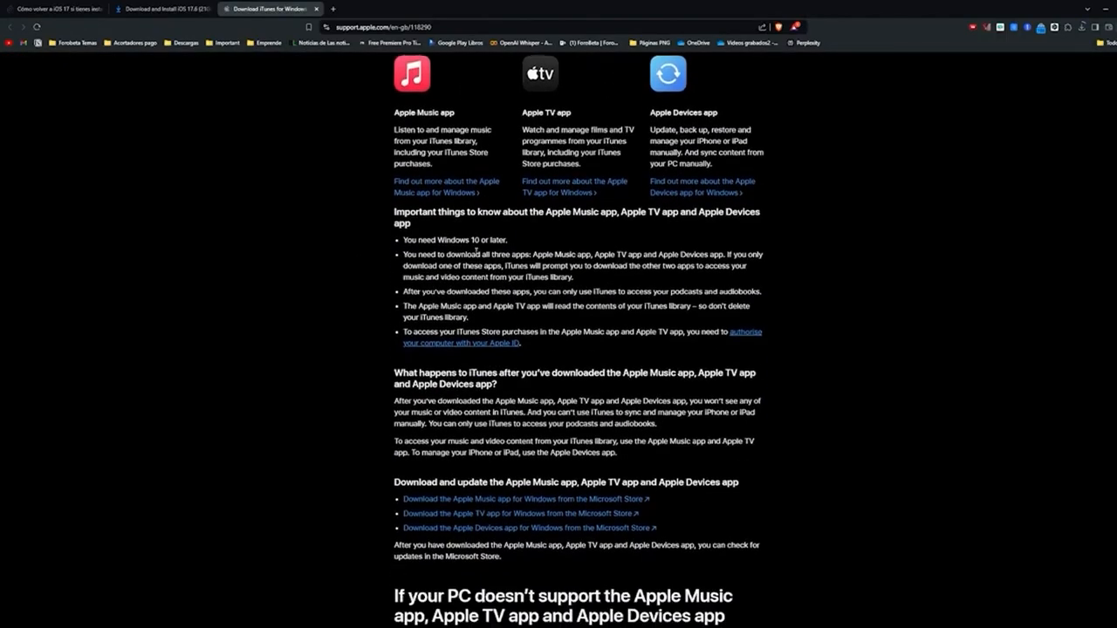
{"action": "left_click", "coordinate": [161, 9]}
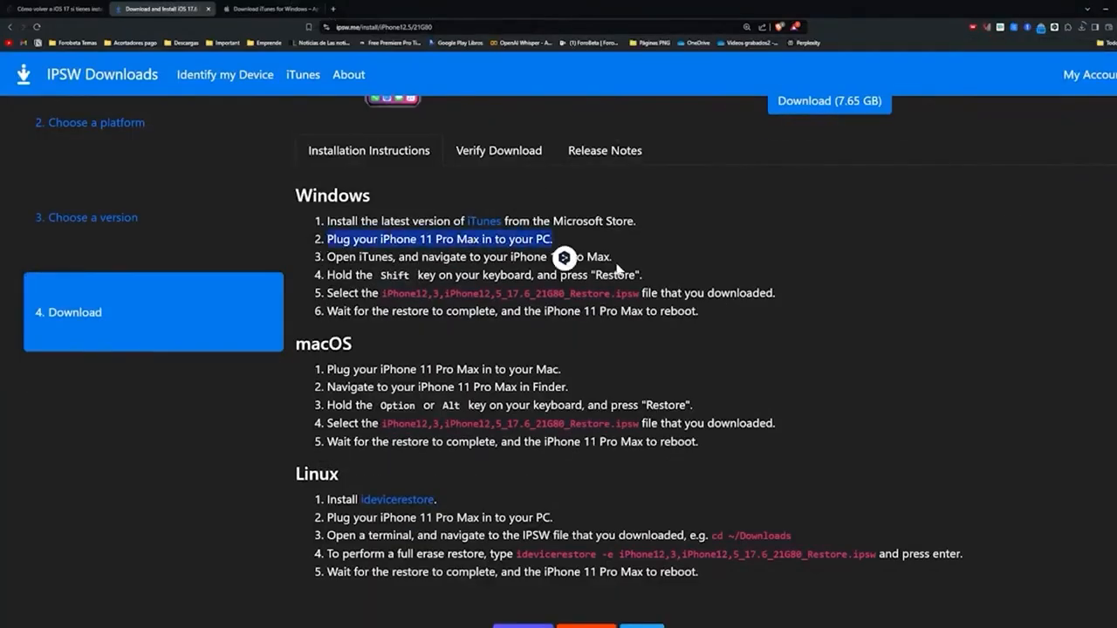
{"action": "mouse_move", "coordinate": [424, 256]}
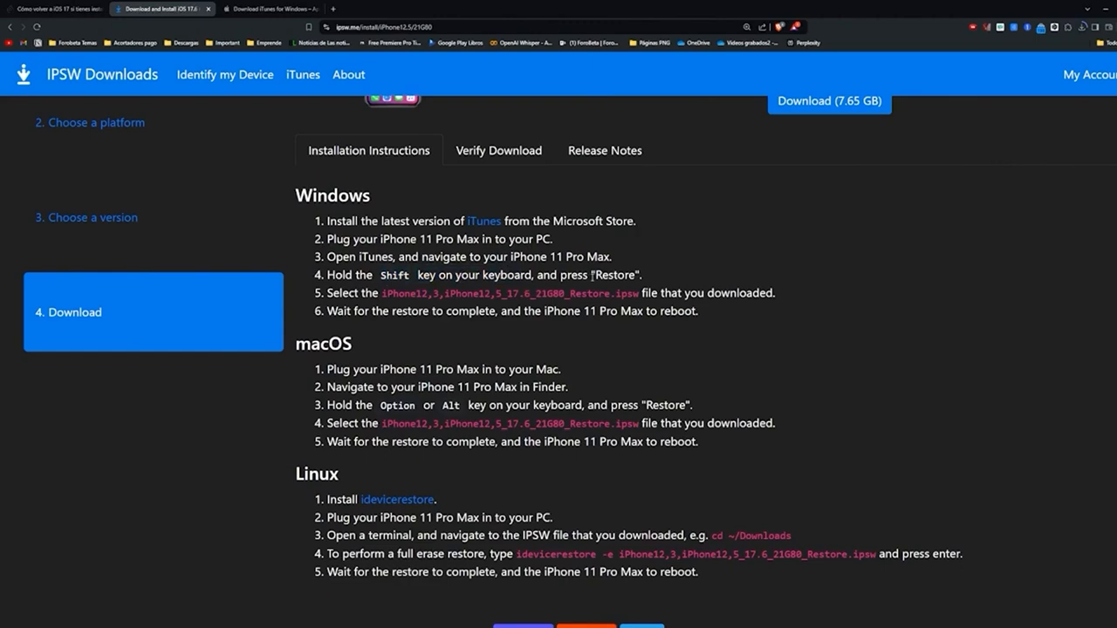
Highlight 'Restore' in step 4 of the Windows instructions, then return to Applesfera.
{"action": "double_click", "coordinate": [612, 275]}
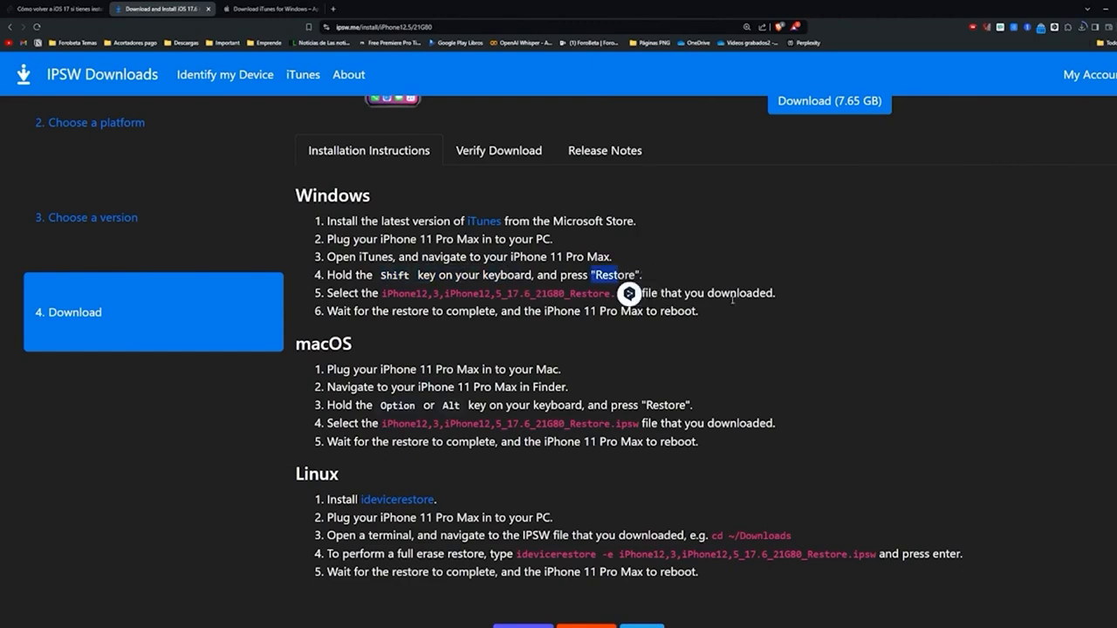
{"action": "left_click", "coordinate": [54, 15]}
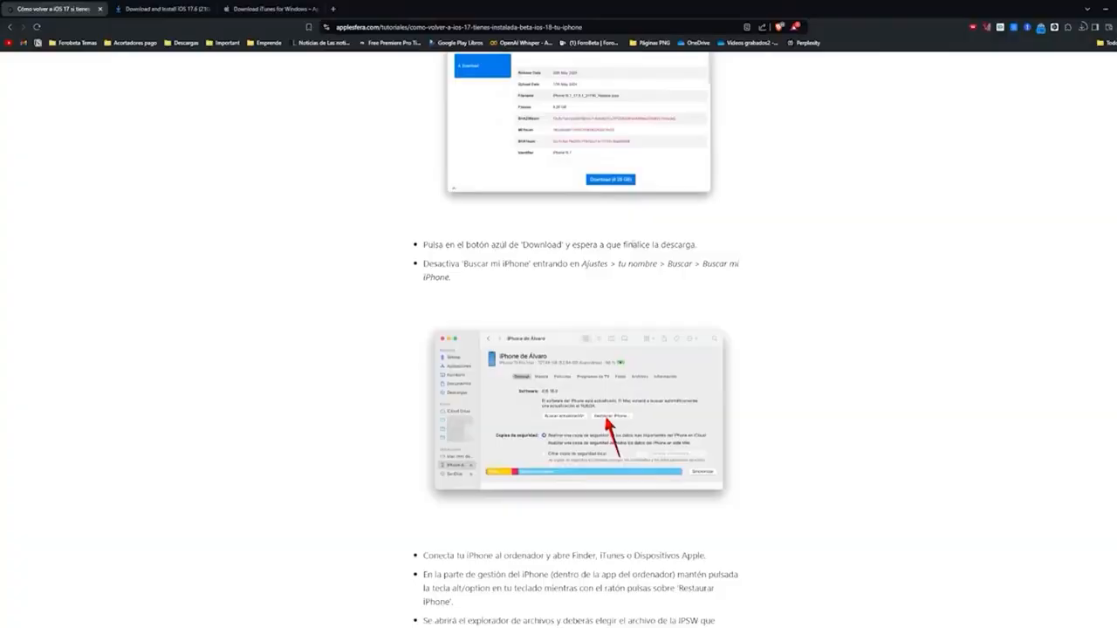
{"action": "scroll", "scroll_direction": "down", "scroll_amount": 3}
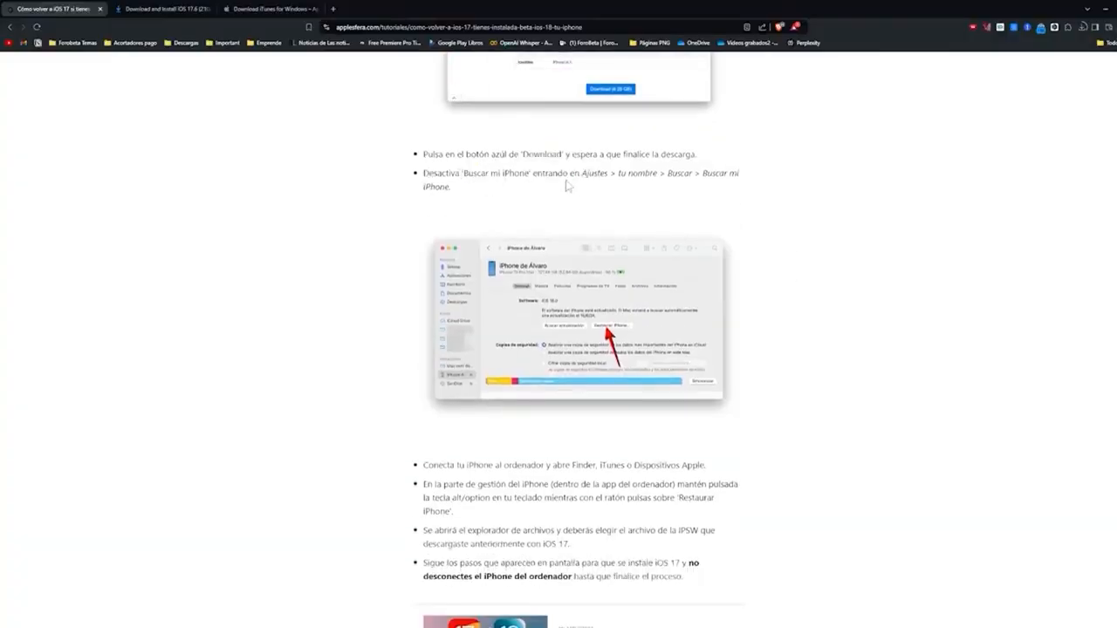
{"action": "double_click", "coordinate": [592, 173]}
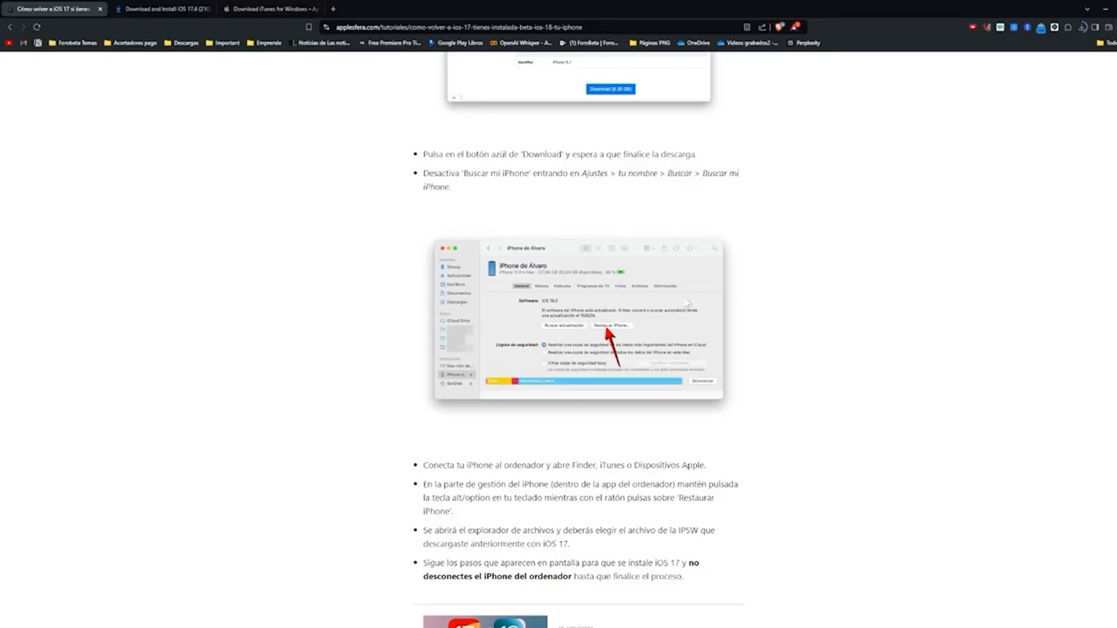
{"action": "scroll", "scroll_direction": "down", "scroll_amount": 3}
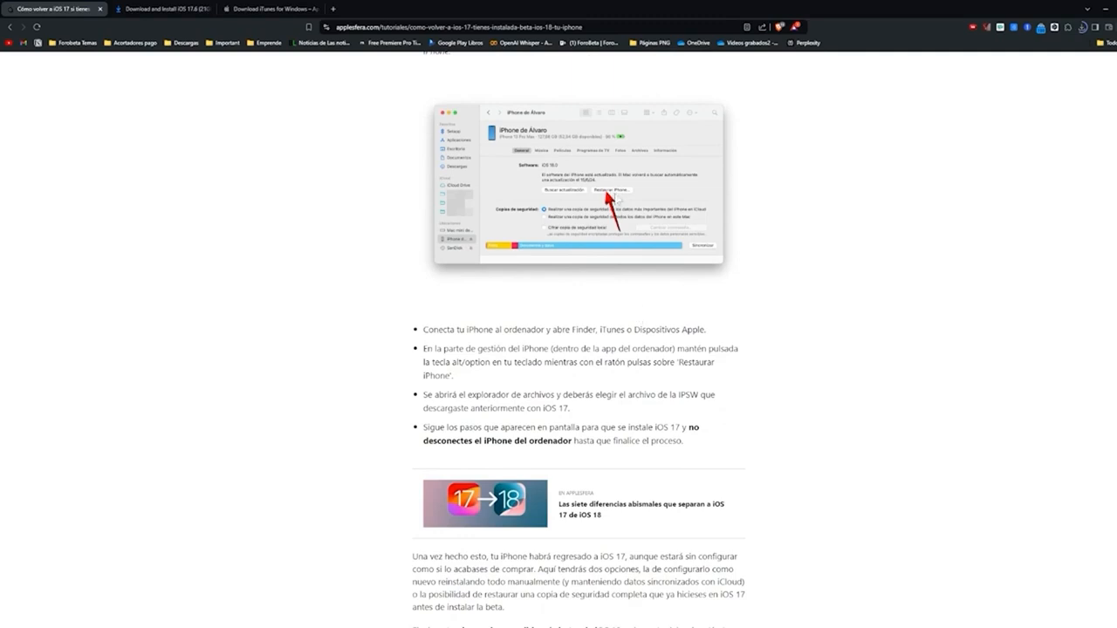
{"action": "scroll", "scroll_direction": "down", "scroll_amount": 3}
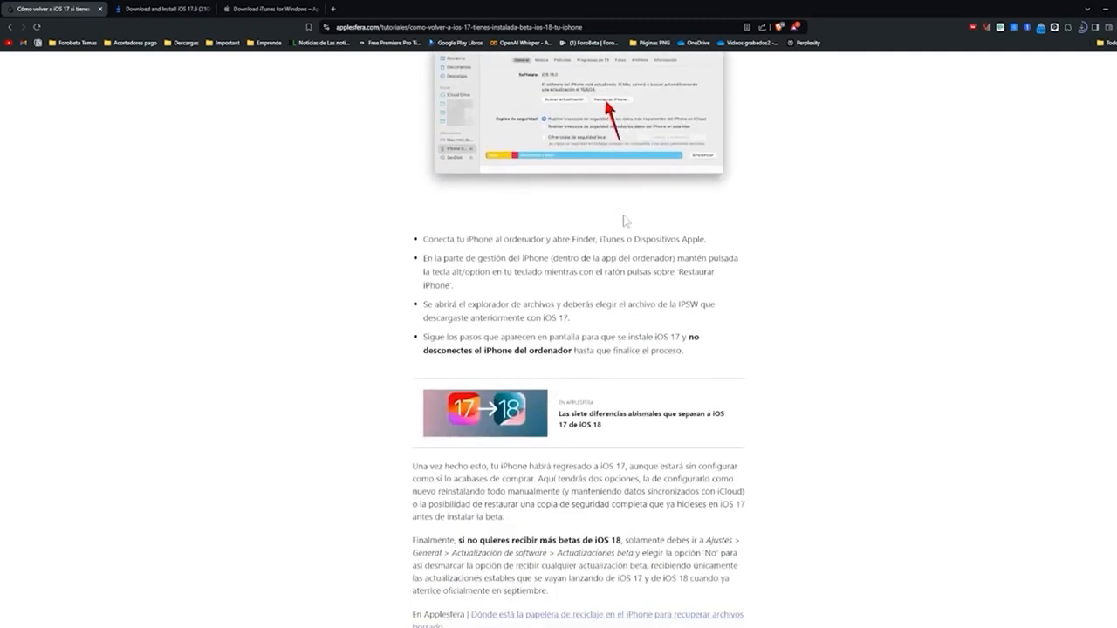
{"action": "scroll", "scroll_direction": "down", "scroll_amount": 3}
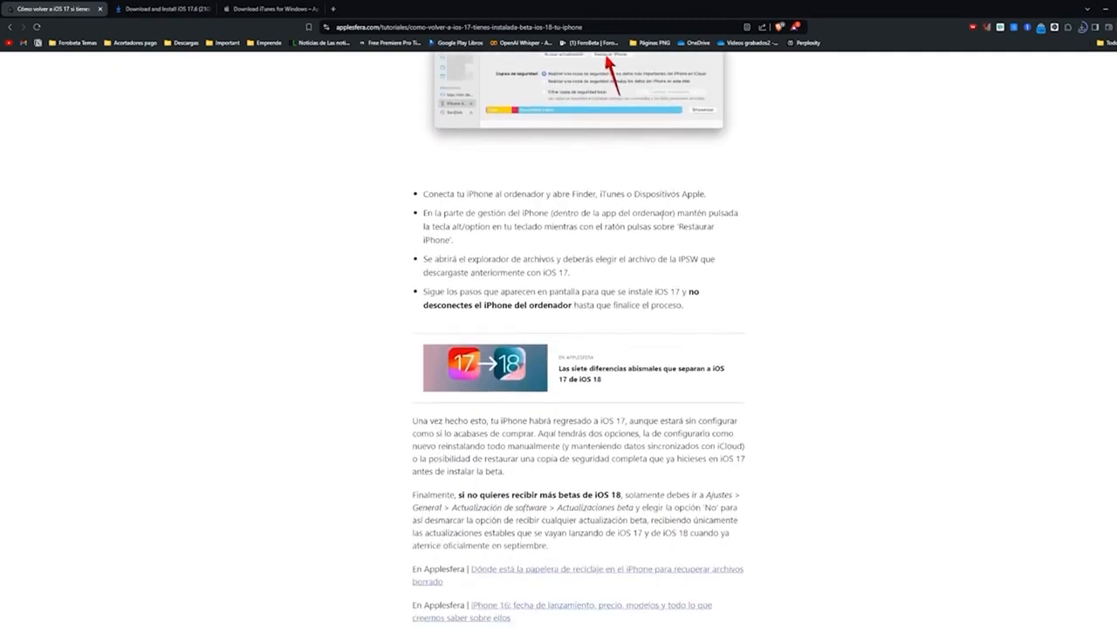
{"action": "scroll", "scroll_direction": "down", "scroll_amount": 3}
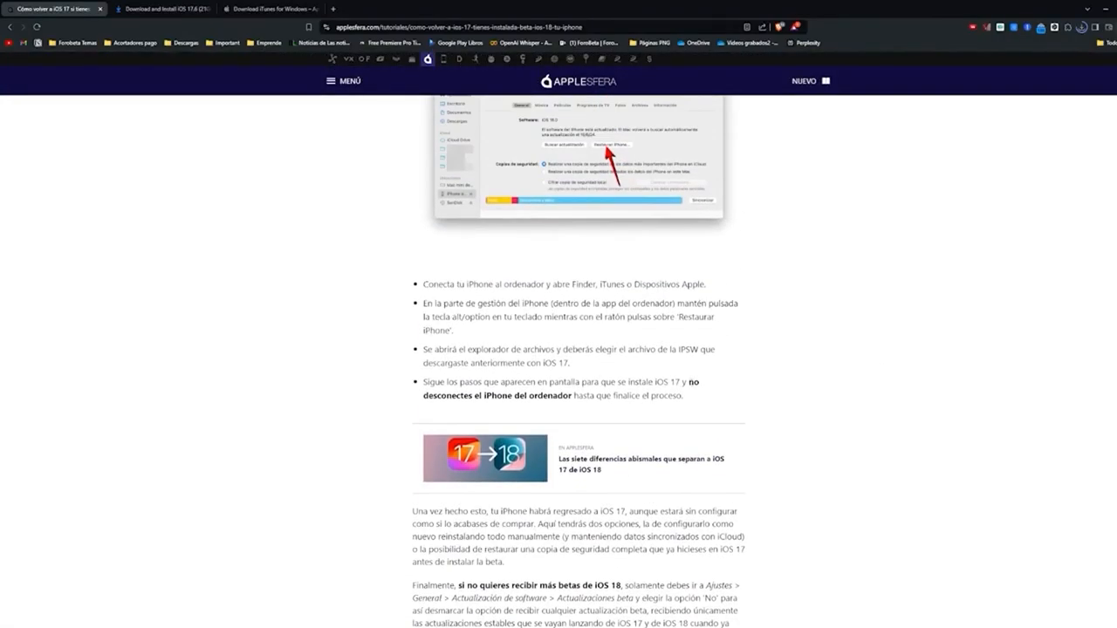
{"action": "mouse_move", "coordinate": [325, 259]}
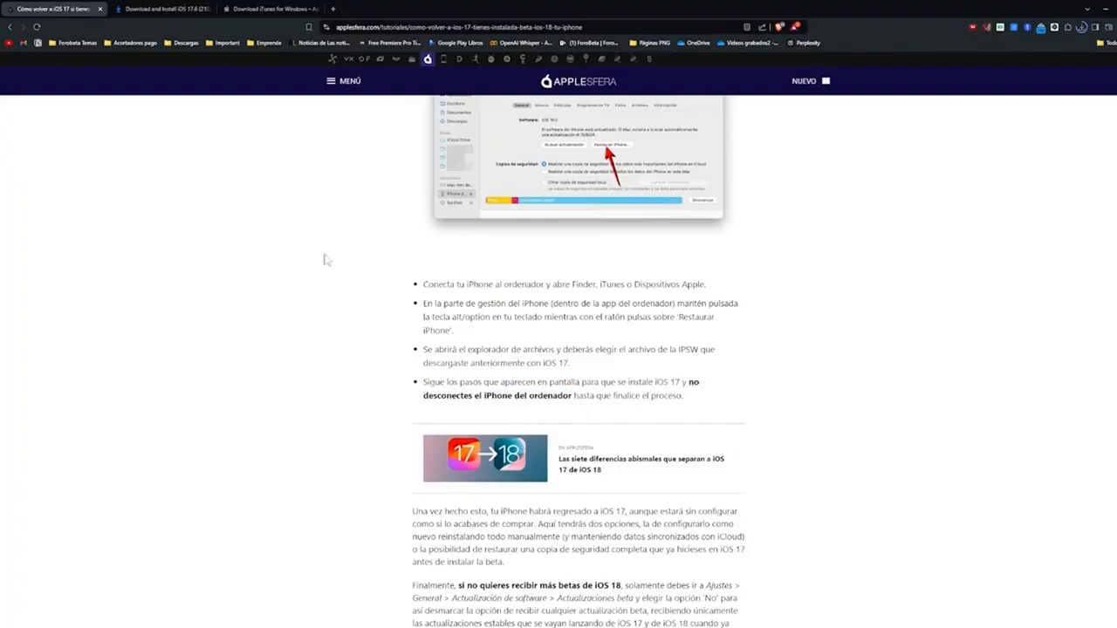
{"action": "mouse_move", "coordinate": [295, 225]}
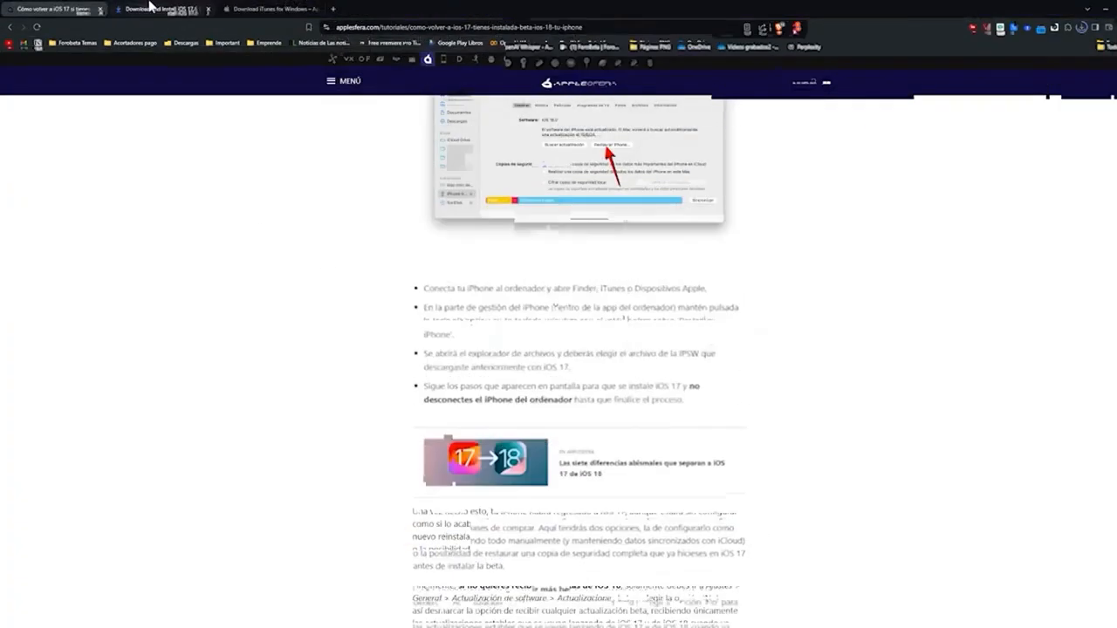
Return to the ipsw.me iOS 17.6 (21G80) iPhone 11 Pro Max page and review its restore steps.
{"action": "left_click", "coordinate": [157, 9]}
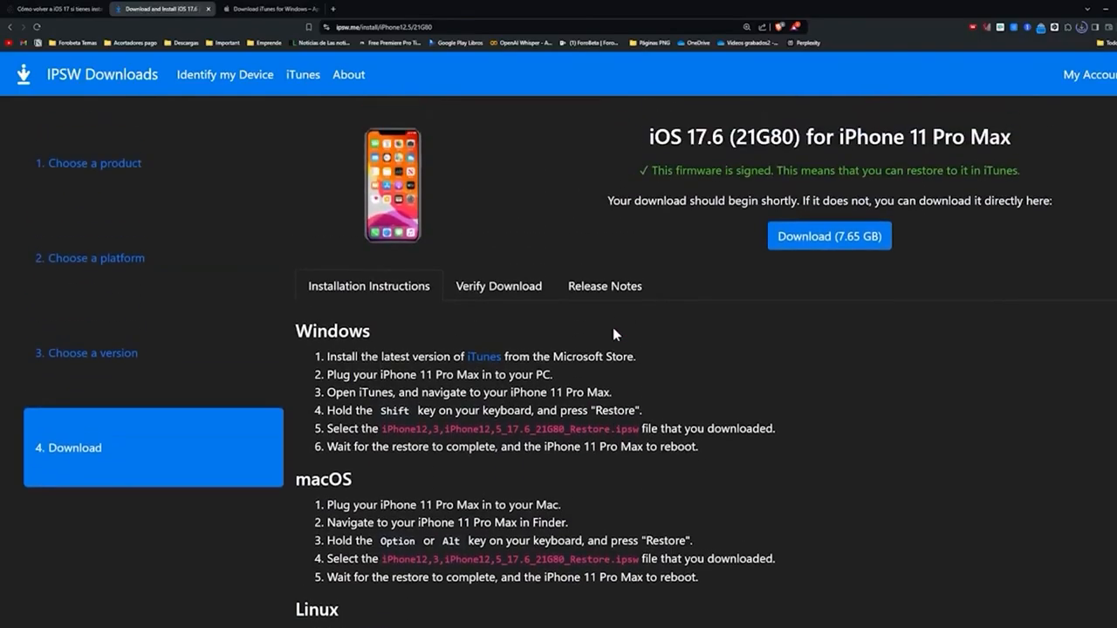
{"action": "scroll", "scroll_direction": "down", "scroll_amount": 3}
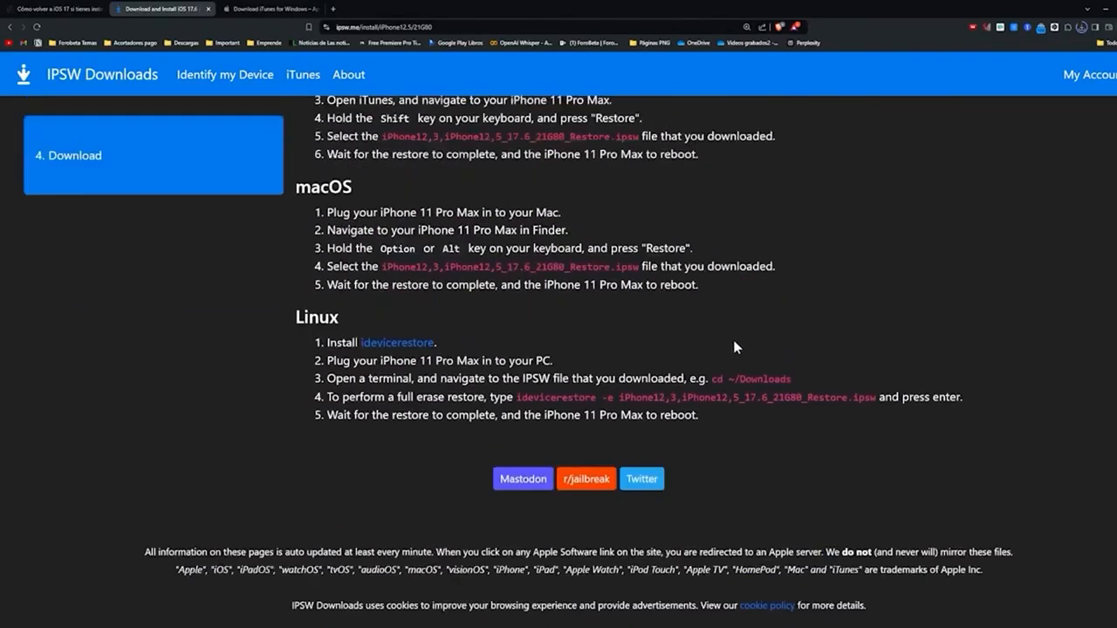
{"action": "scroll", "scroll_direction": "up", "scroll_amount": 3}
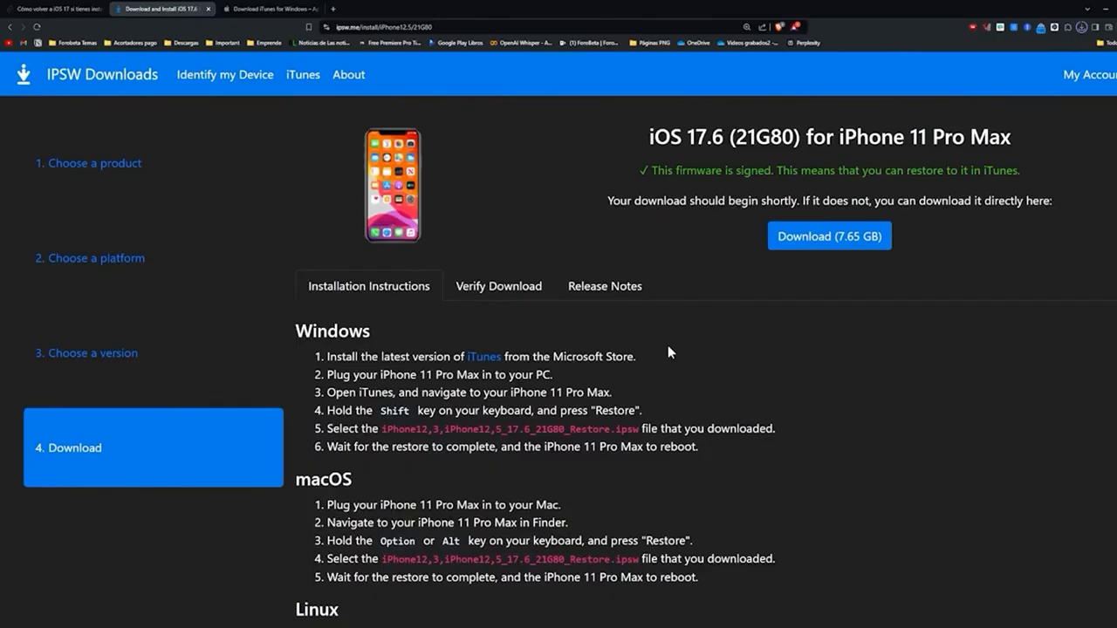
{"action": "mouse_move", "coordinate": [671, 369]}
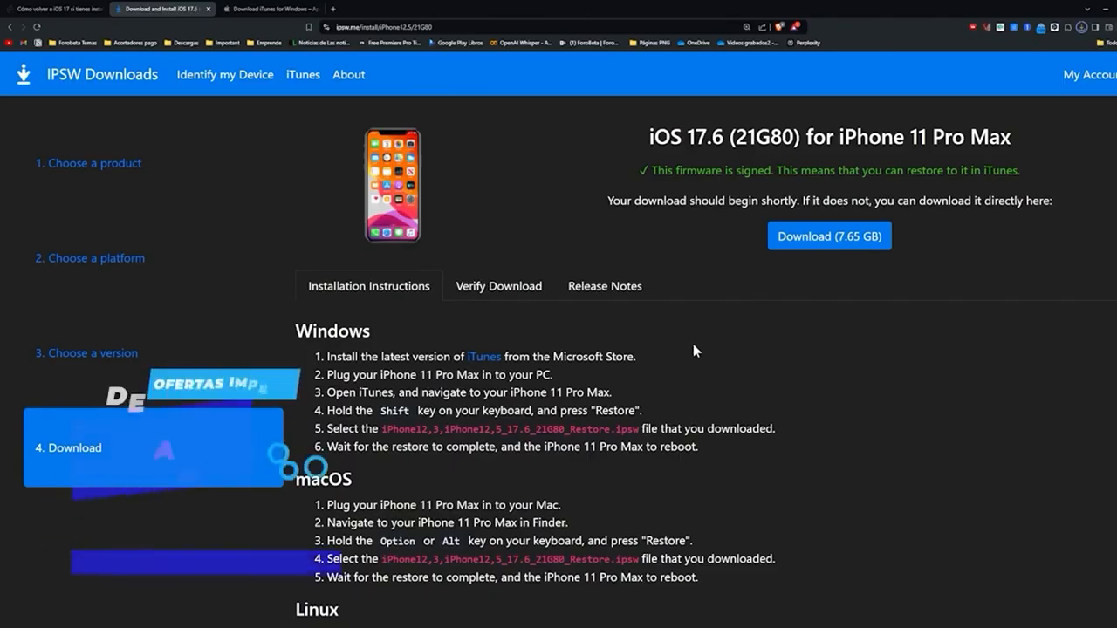
Start the 7.65 GB iOS 17.6 restore file download for iPhone 11 Pro Max.
{"action": "left_click", "coordinate": [829, 236]}
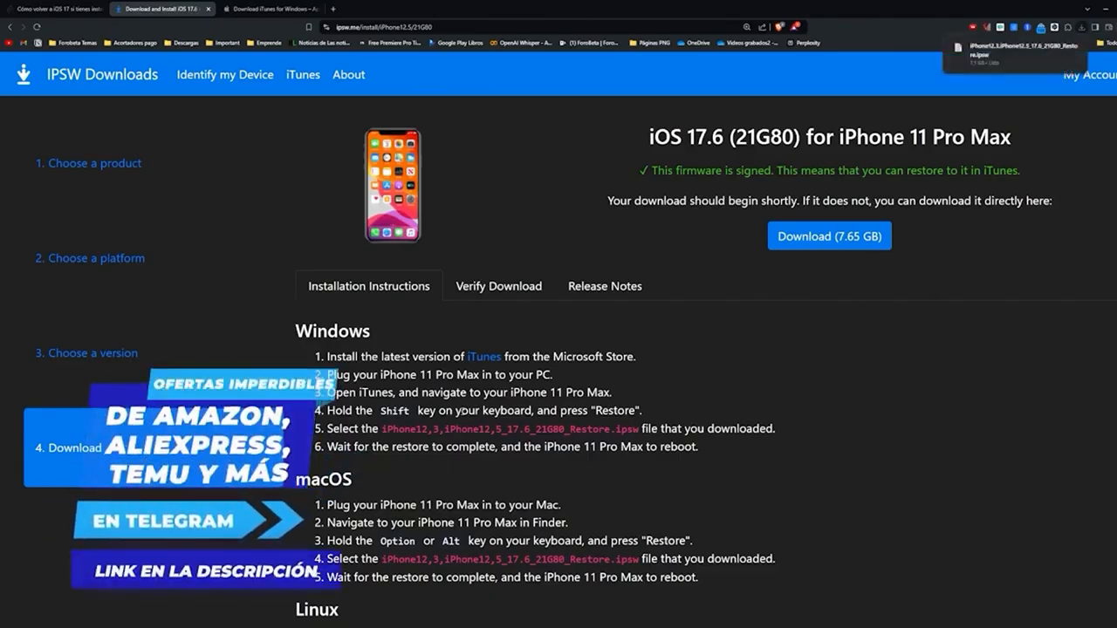
{"action": "mouse_move", "coordinate": [868, 252]}
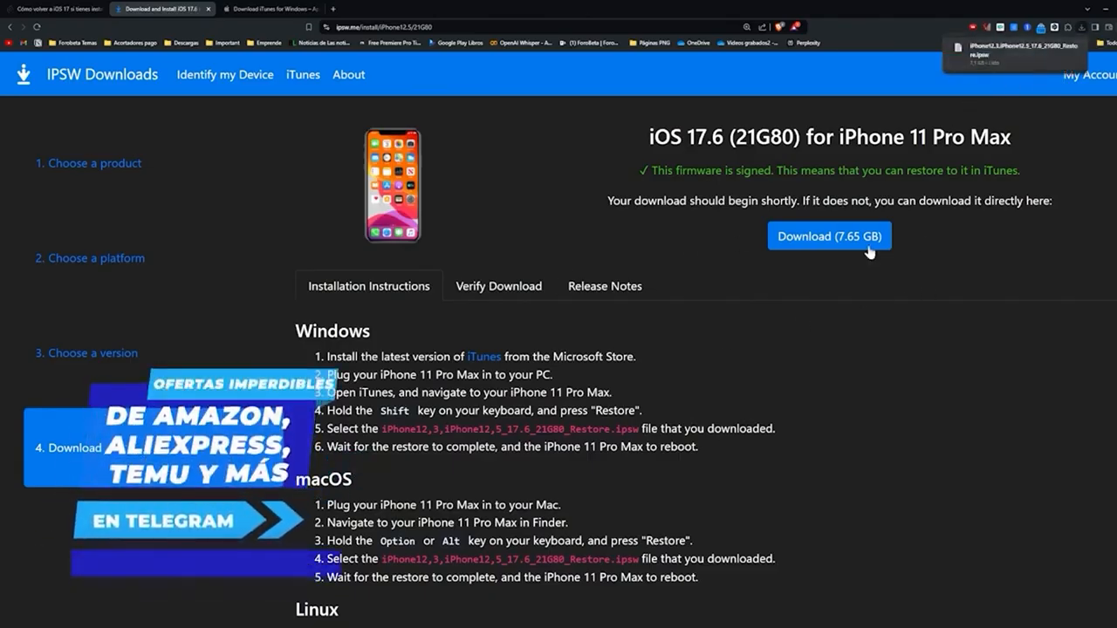
{"action": "mouse_move", "coordinate": [657, 374]}
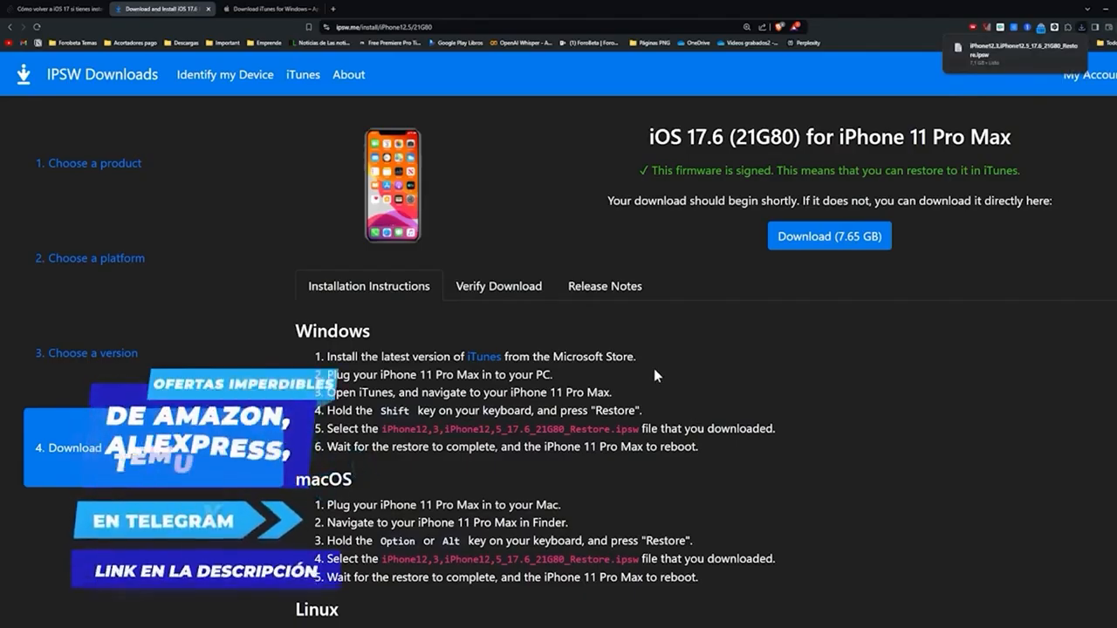
{"action": "mouse_move", "coordinate": [649, 378]}
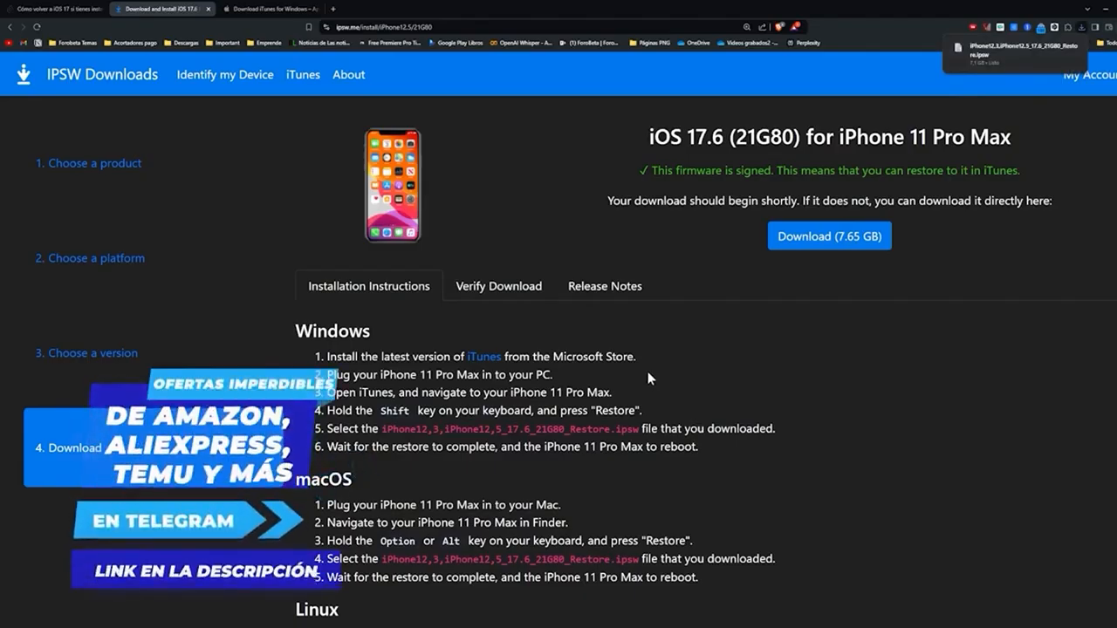